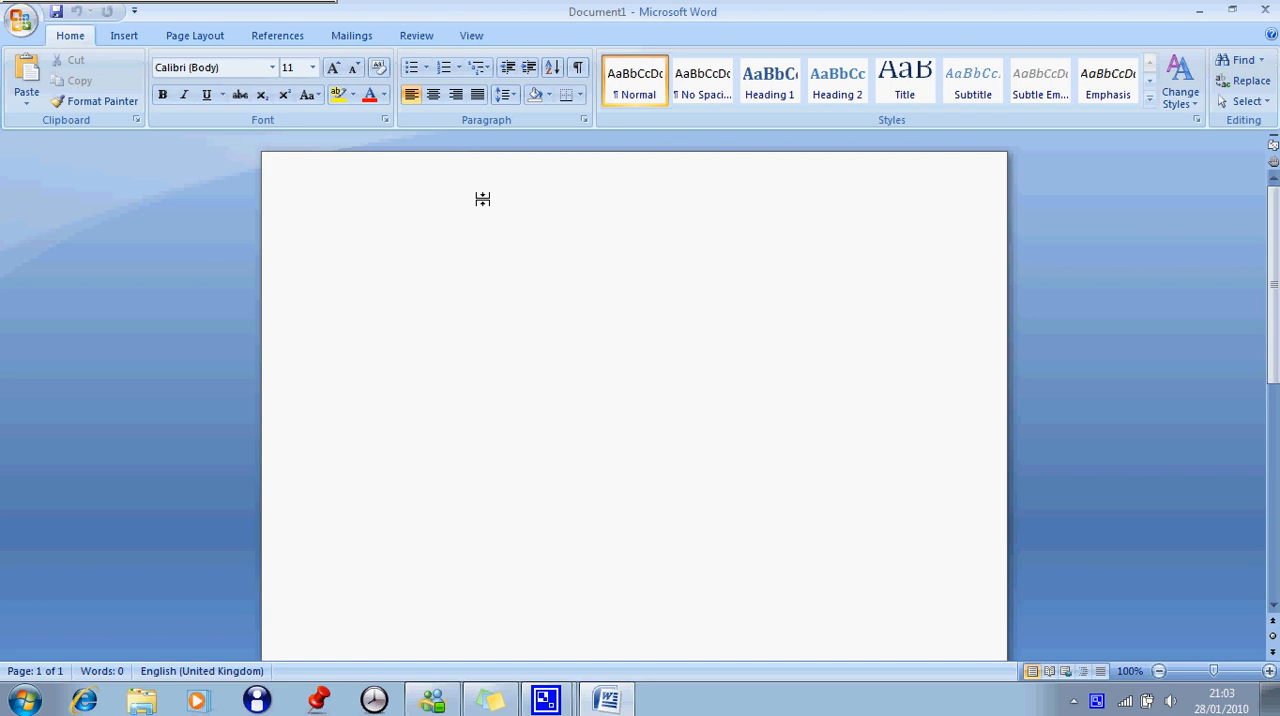
- Add a new blank UserForm1 to the document's project via Alt+F11 and Insert > UserForm
{"action": "left_click", "coordinate": [352, 250]}
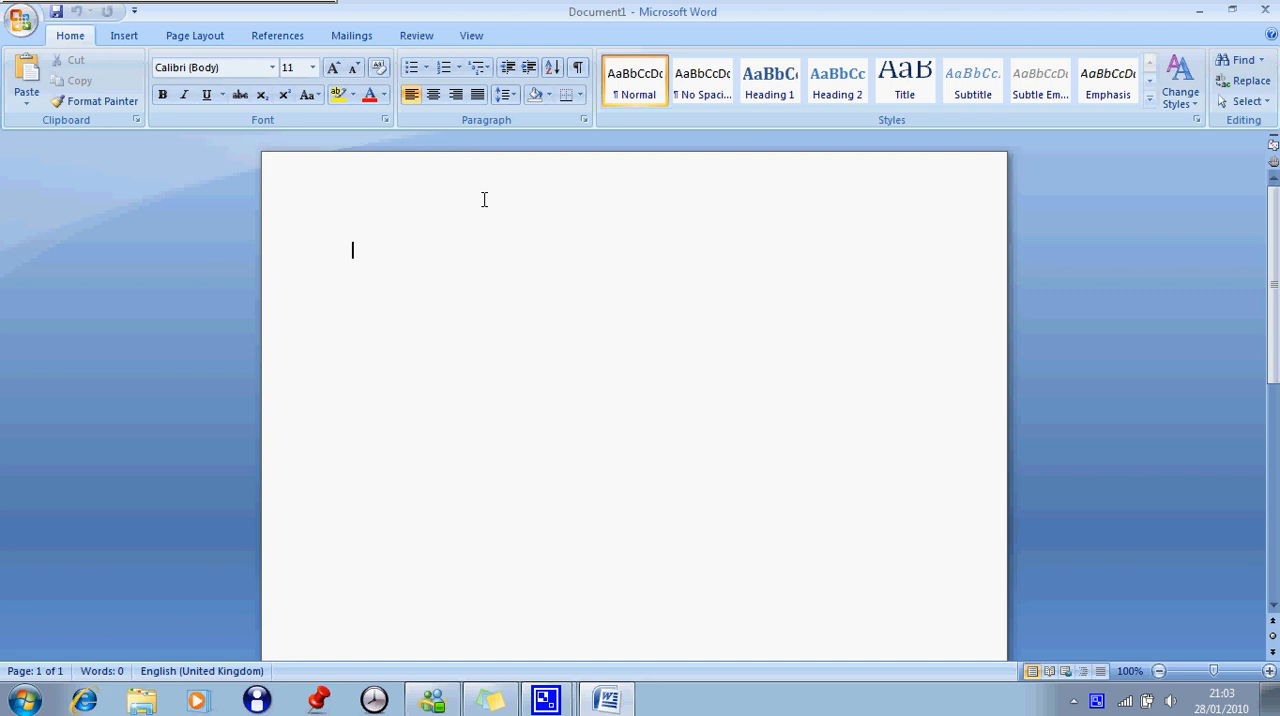
{"action": "key", "text": "alt+F11"}
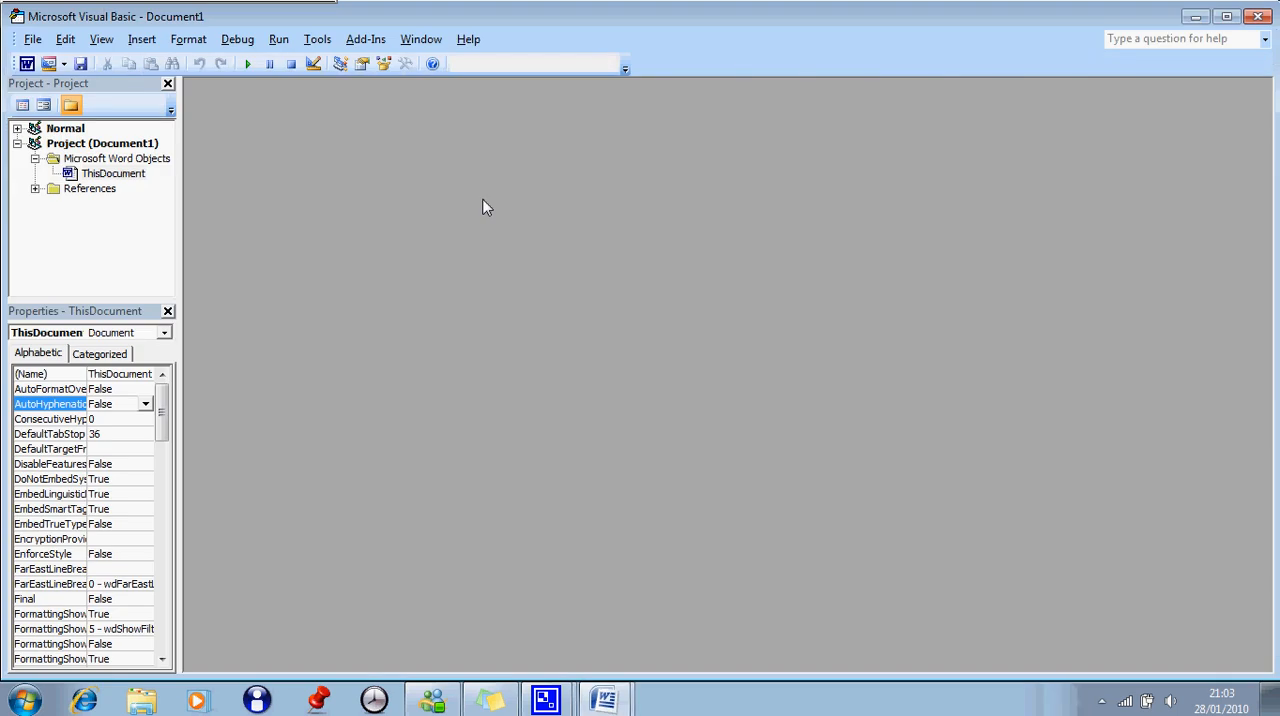
{"action": "mouse_move", "coordinate": [388, 468]}
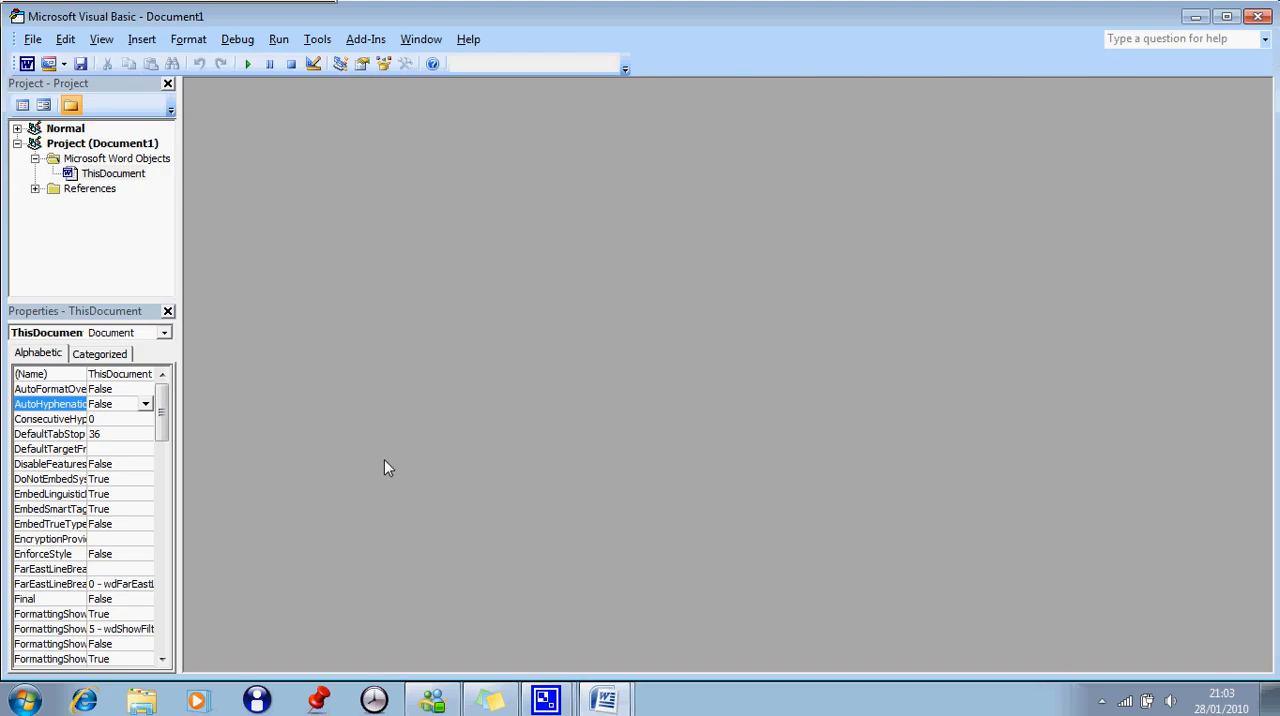
{"action": "left_click", "coordinate": [140, 40]}
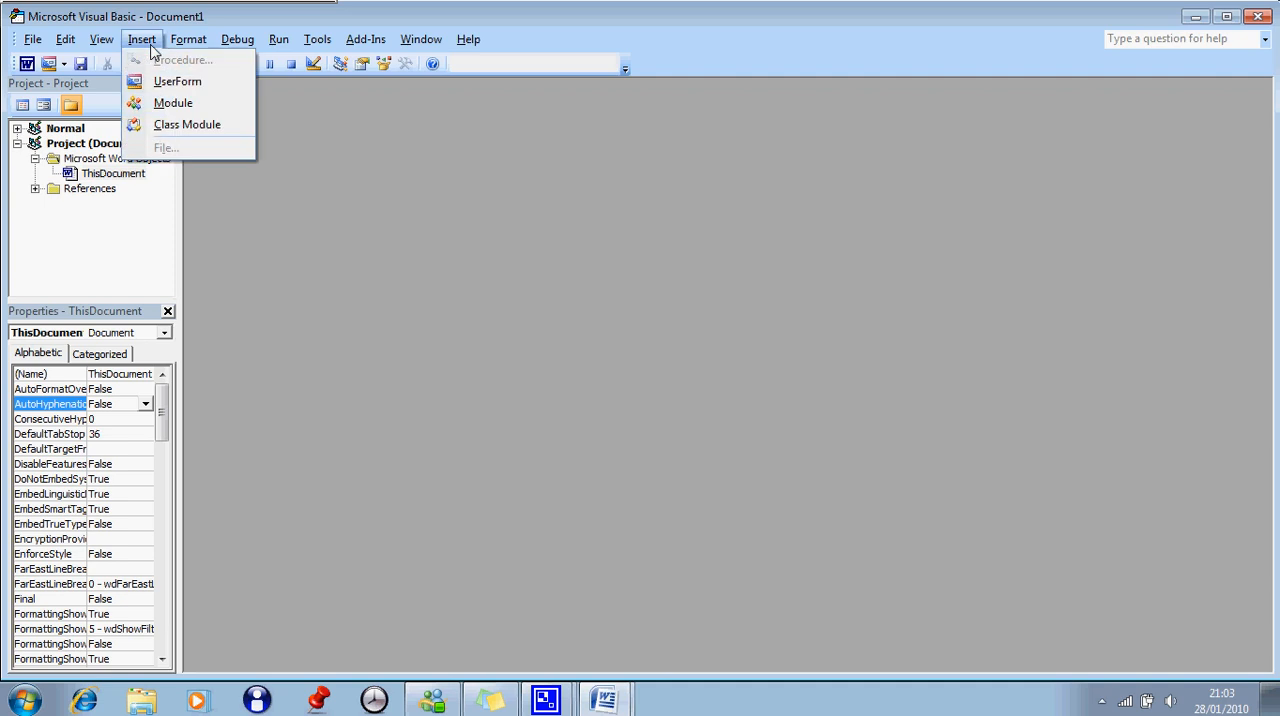
{"action": "left_click", "coordinate": [176, 80]}
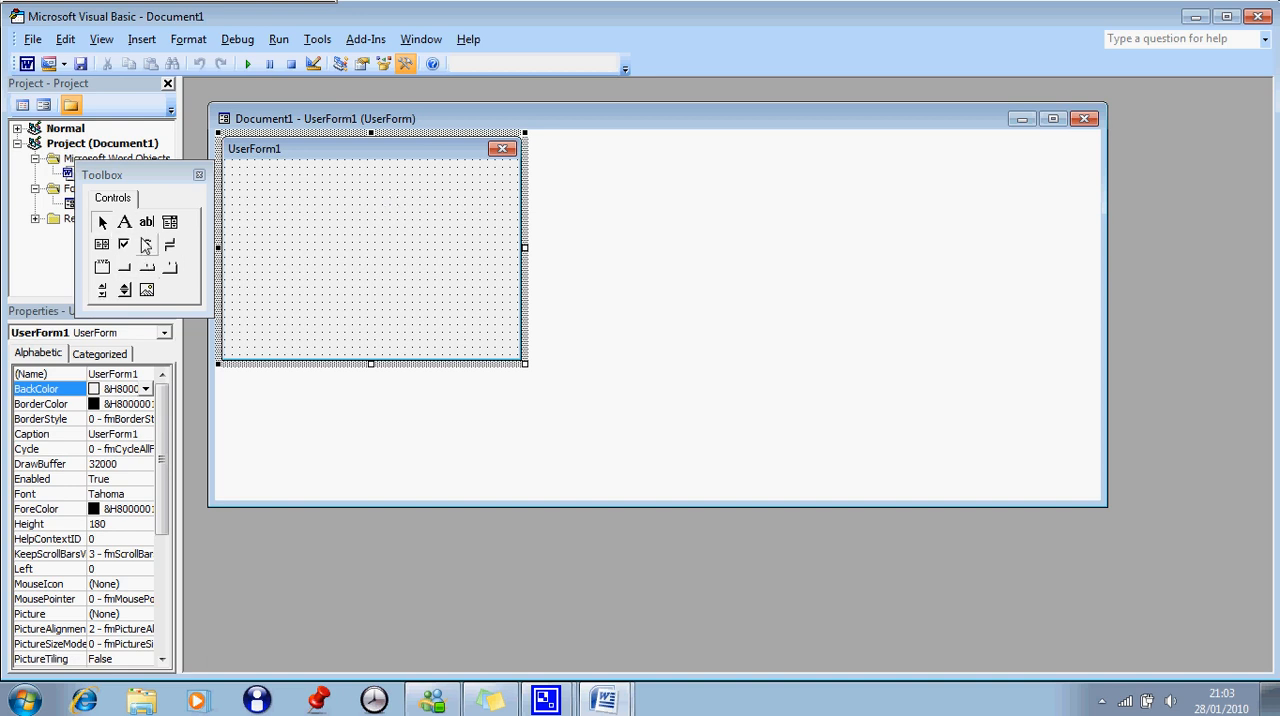
{"action": "mouse_move", "coordinate": [124, 268]}
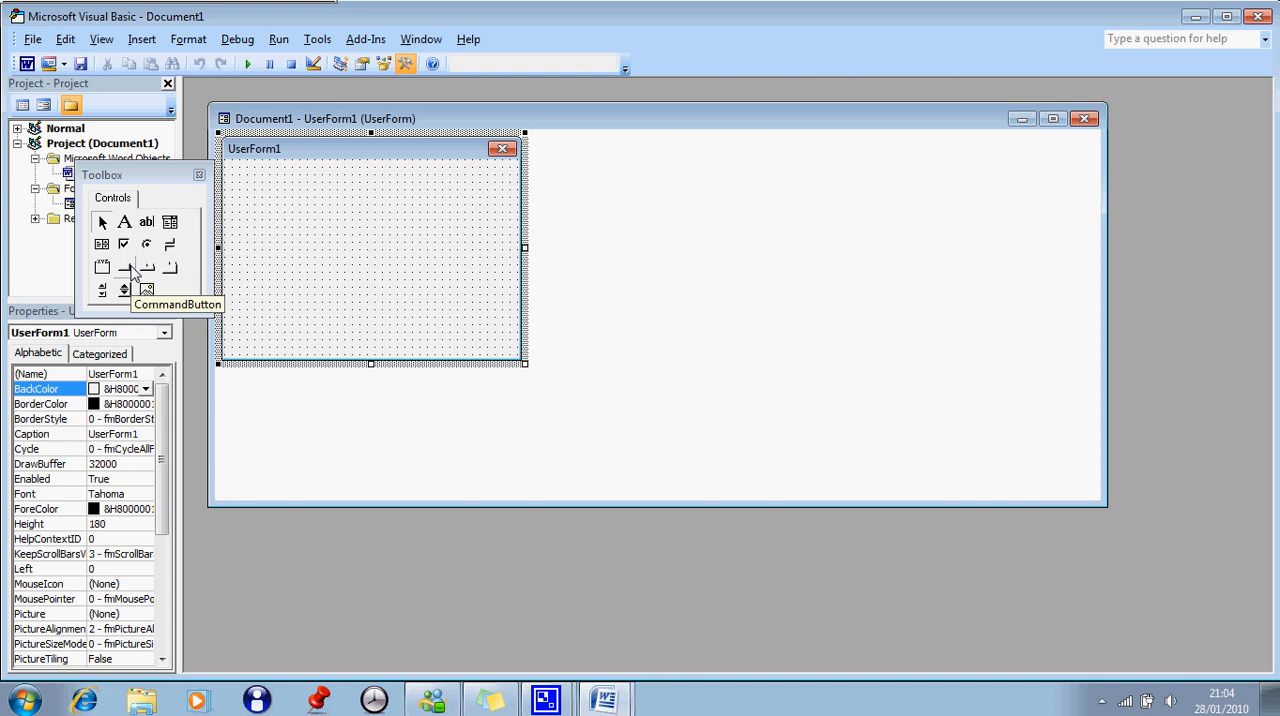
- Draw CommandButton1 on UserForm1 and widen it across the form
{"action": "left_click", "coordinate": [124, 268]}
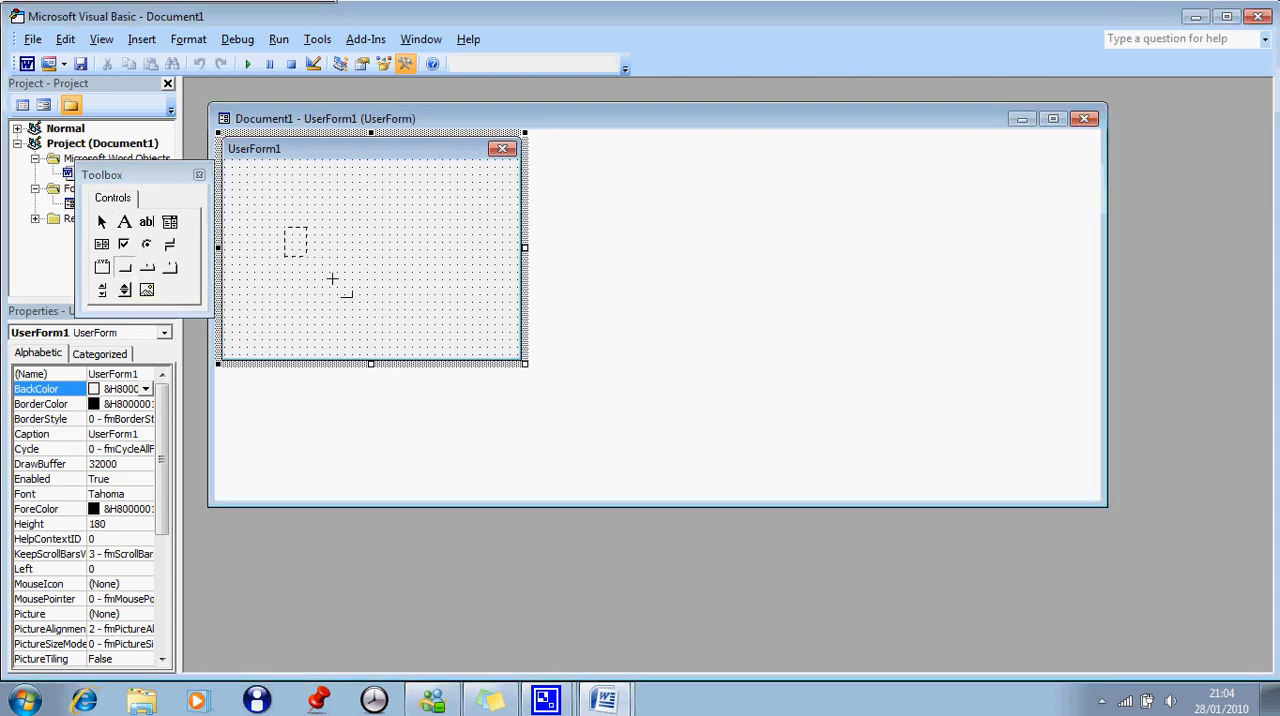
{"action": "left_click_drag", "start_coordinate": [290, 234], "coordinate": [340, 270]}
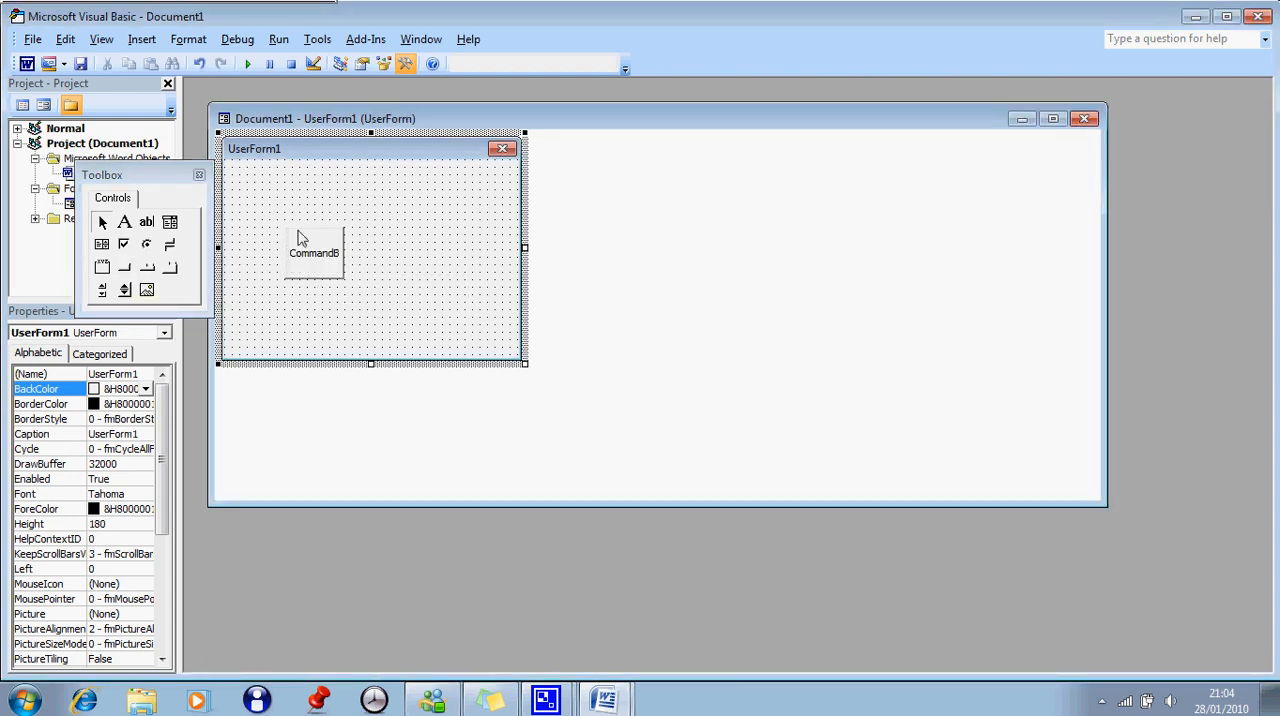
{"action": "left_click", "coordinate": [316, 252]}
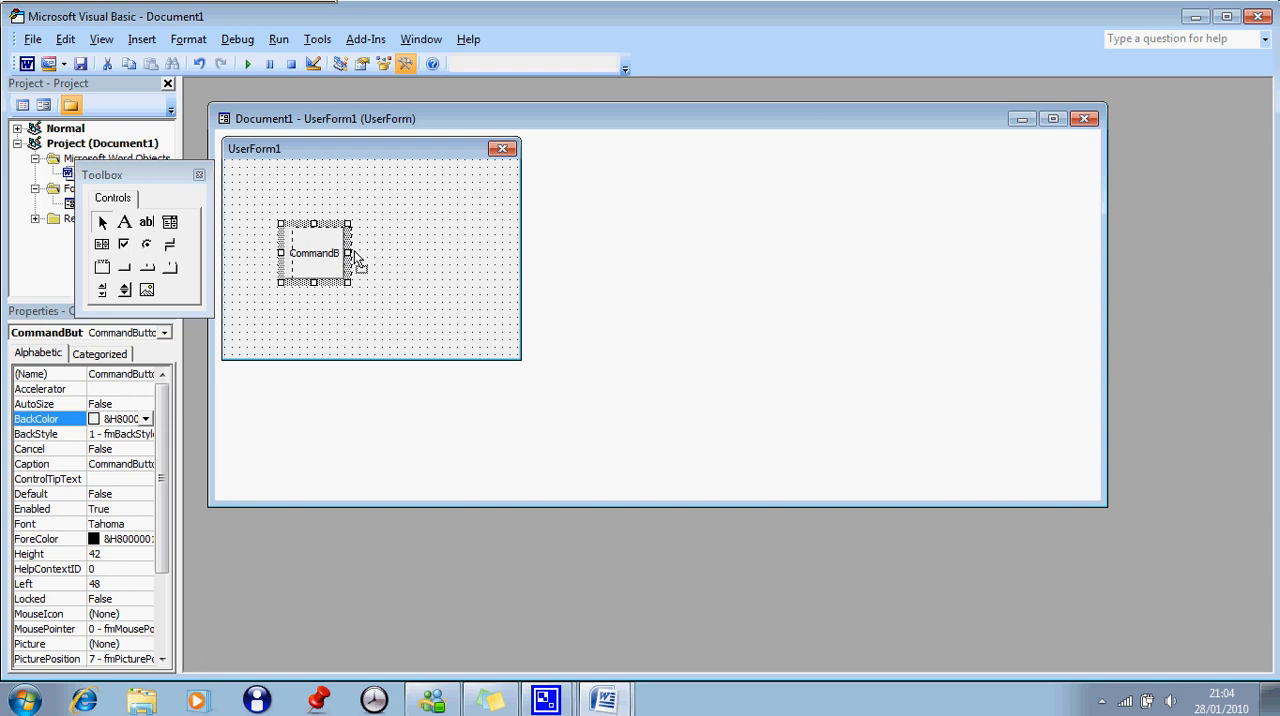
{"action": "left_click_drag", "start_coordinate": [316, 252], "coordinate": [384, 252]}
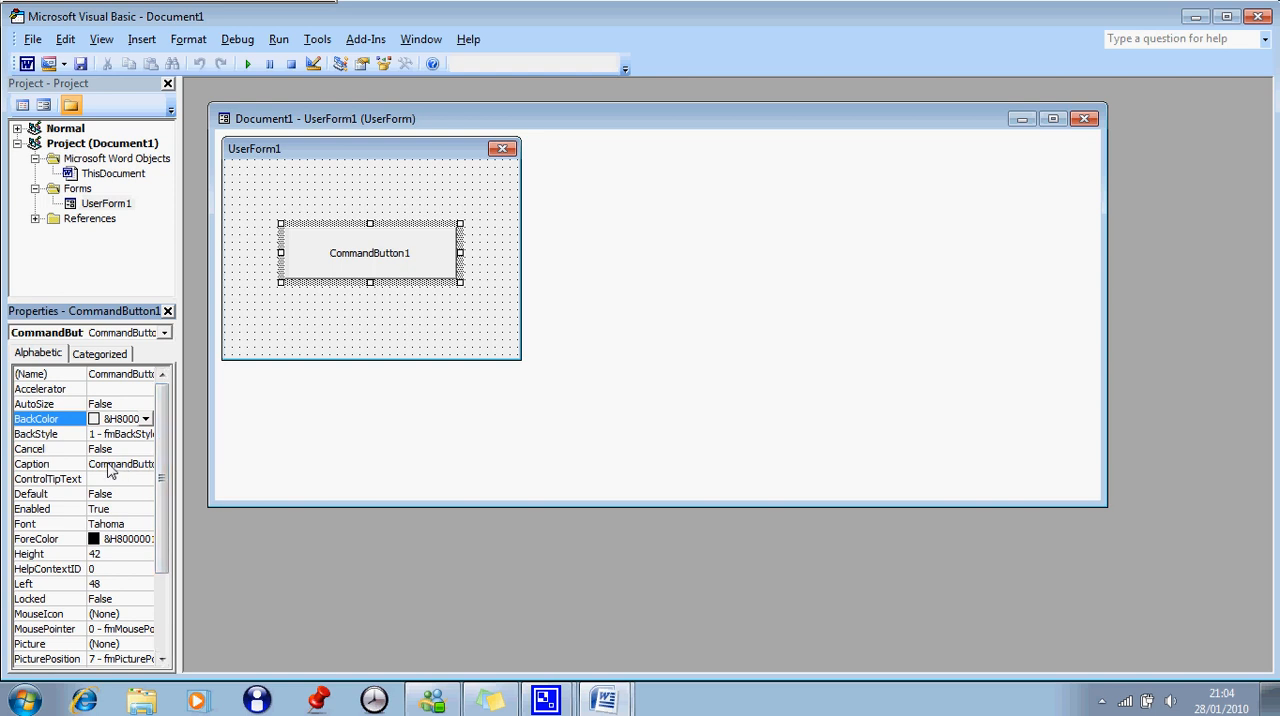
- Change the button's Caption property from CommandButton1 to 'Test'
{"action": "left_click", "coordinate": [32, 464]}
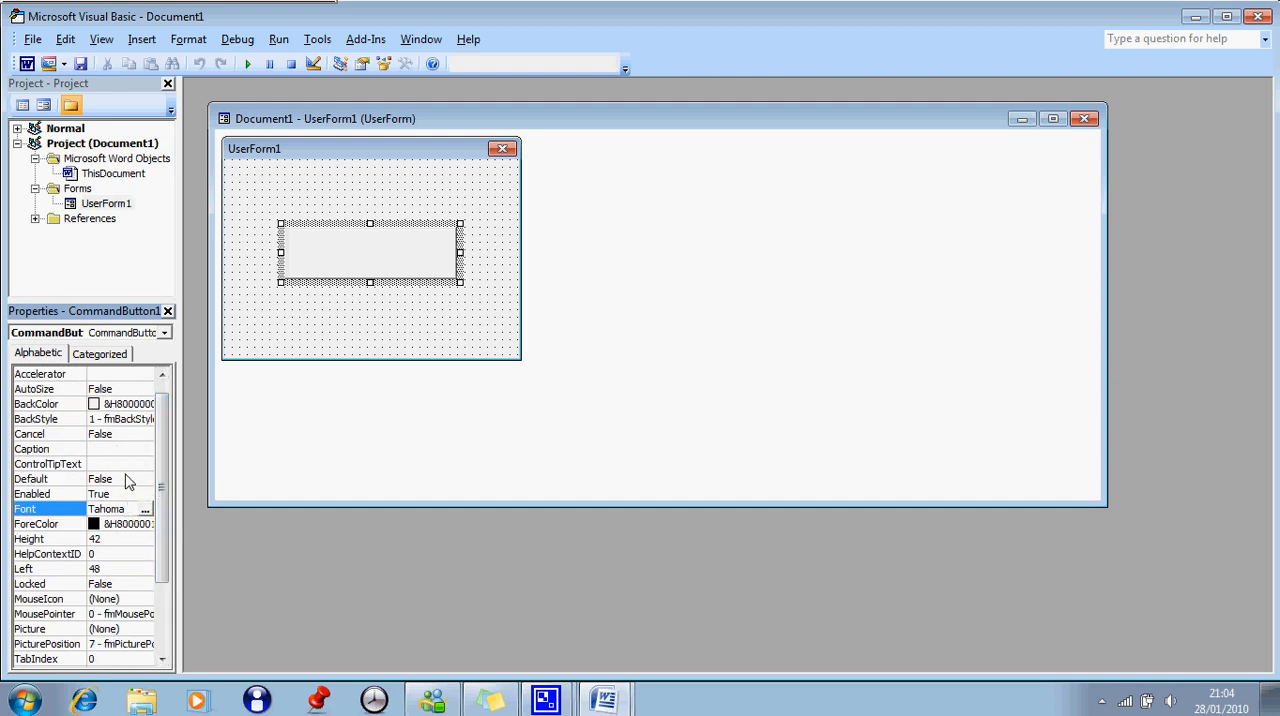
{"action": "left_click", "coordinate": [44, 448]}
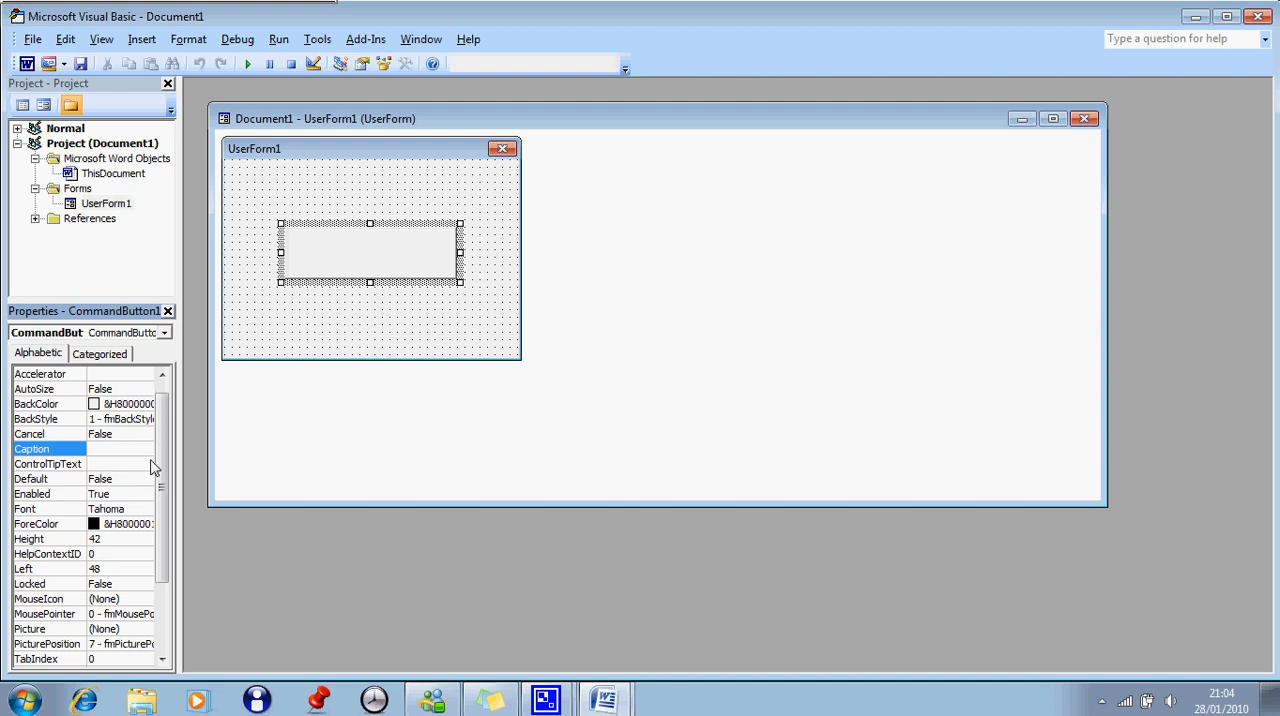
{"action": "mouse_move", "coordinate": [176, 480]}
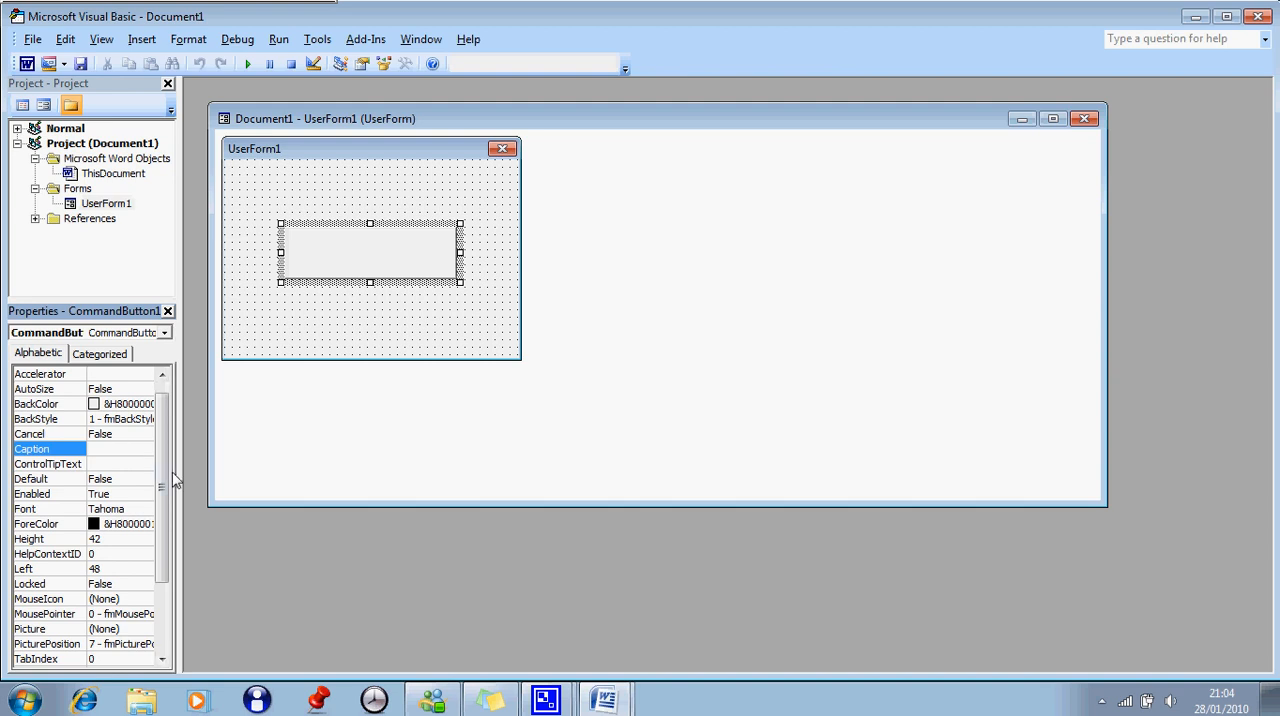
{"action": "type", "text": "T"}
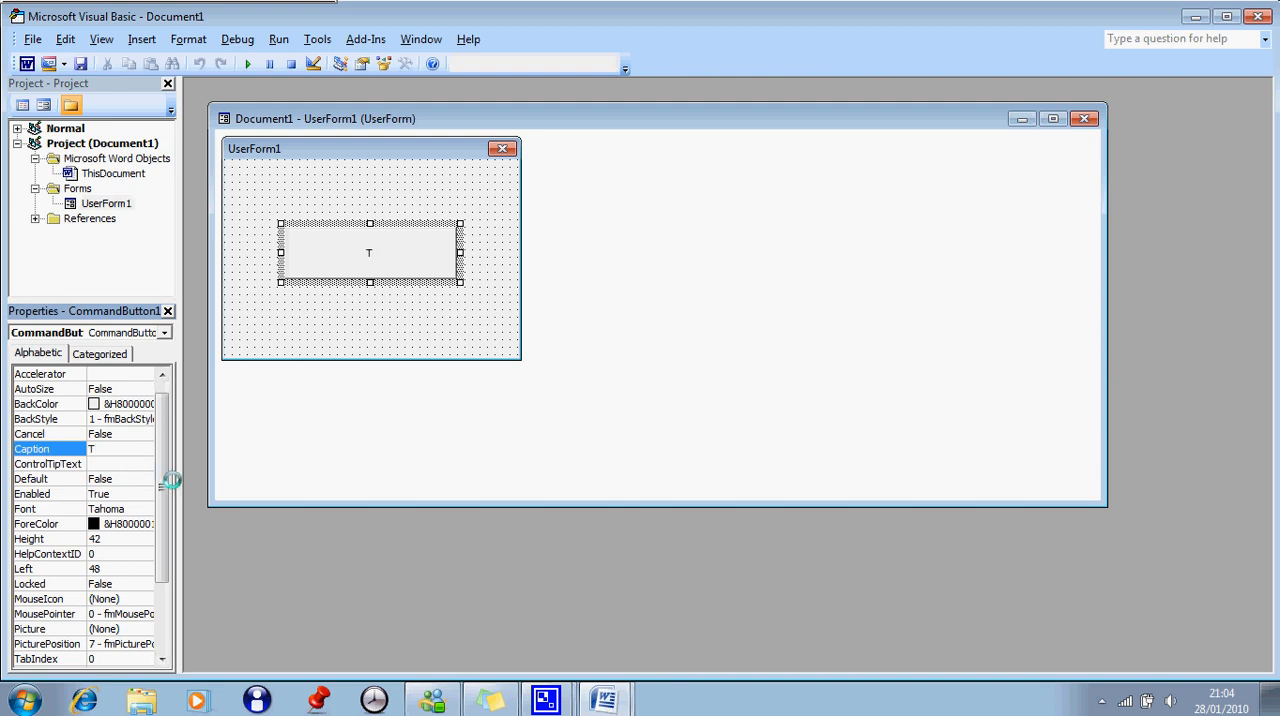
{"action": "type", "text": "est"}
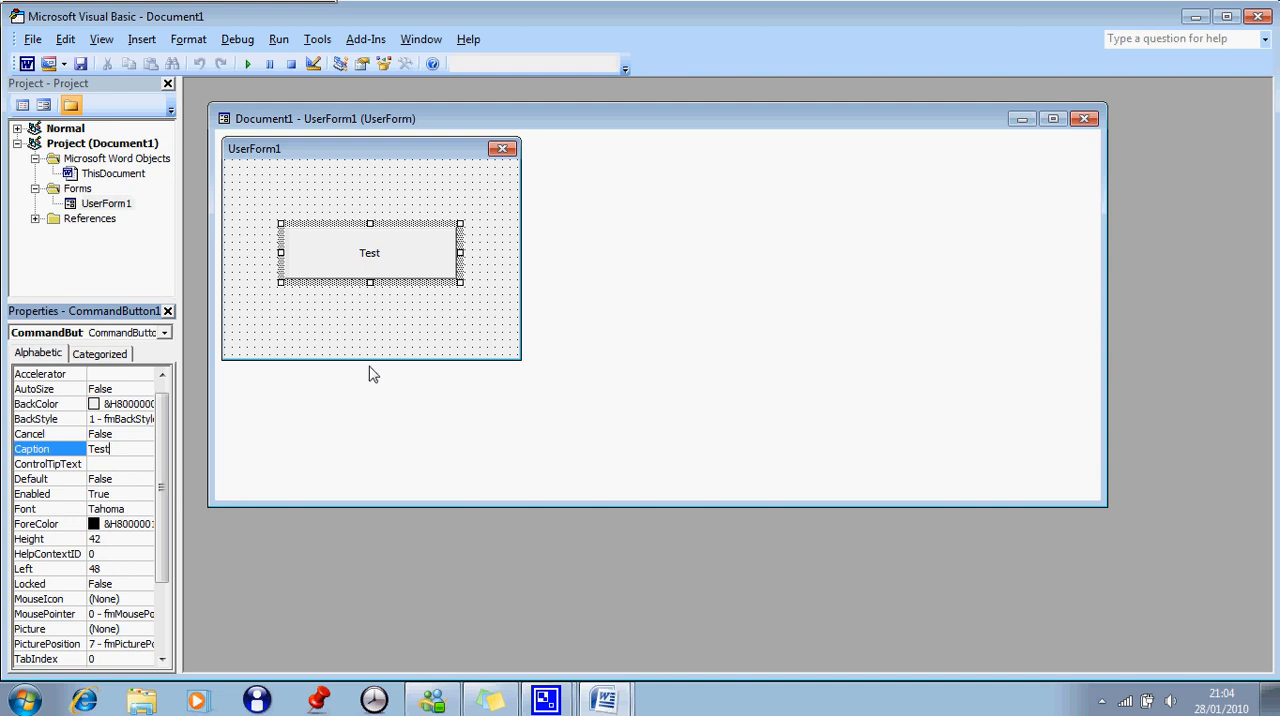
{"action": "mouse_move", "coordinate": [248, 392]}
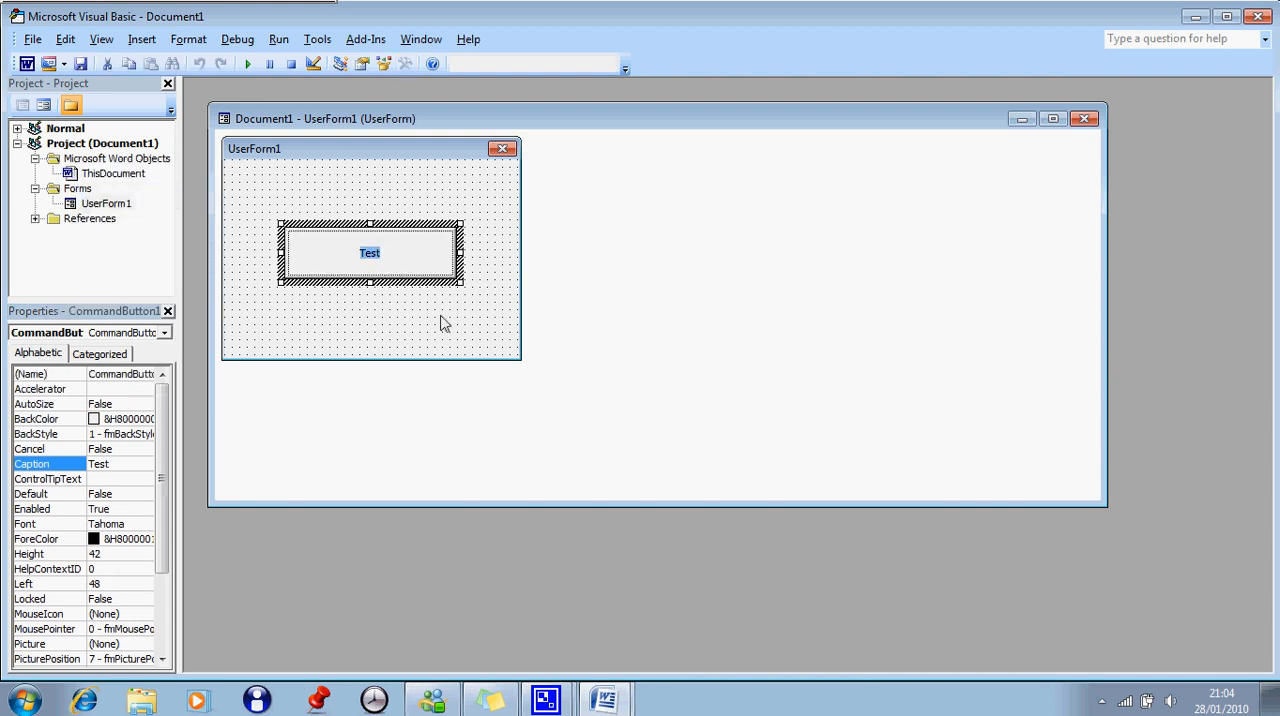
- Write Msgbox("hello World") inside the CommandButton1_Click procedure
{"action": "double_click", "coordinate": [368, 252]}
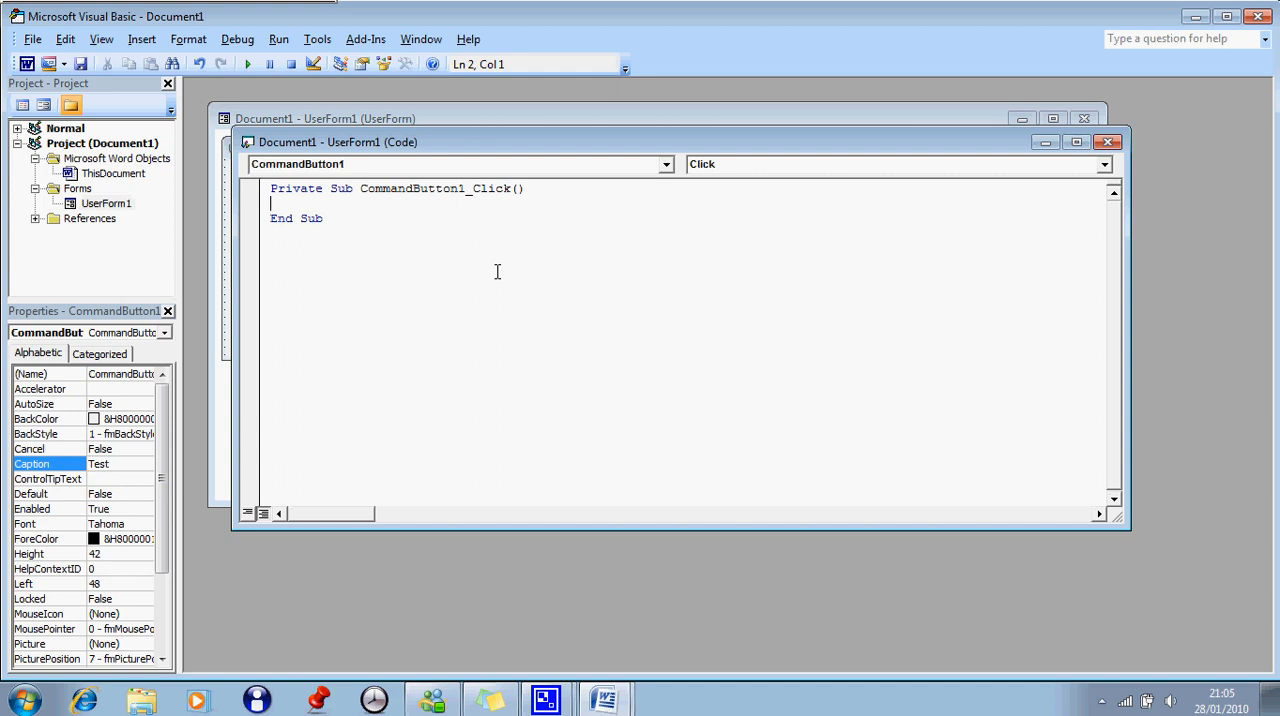
{"action": "mouse_move", "coordinate": [456, 252]}
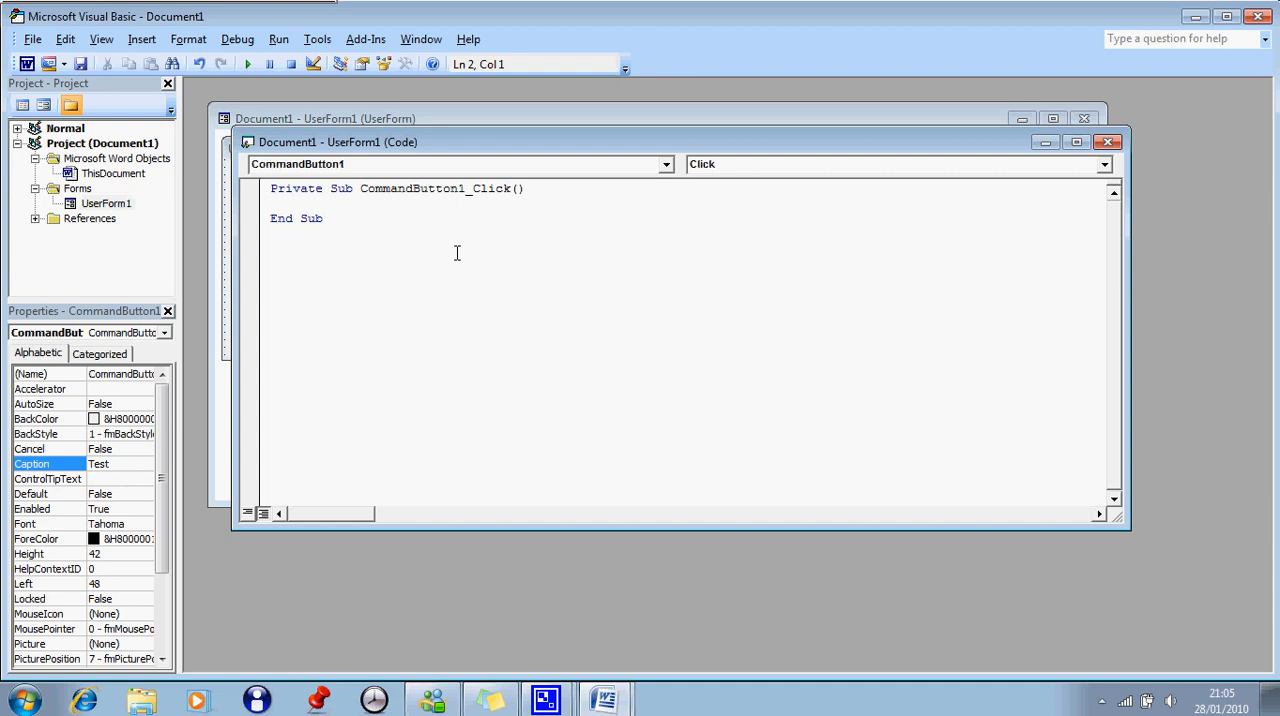
{"action": "type", "text": "M"}
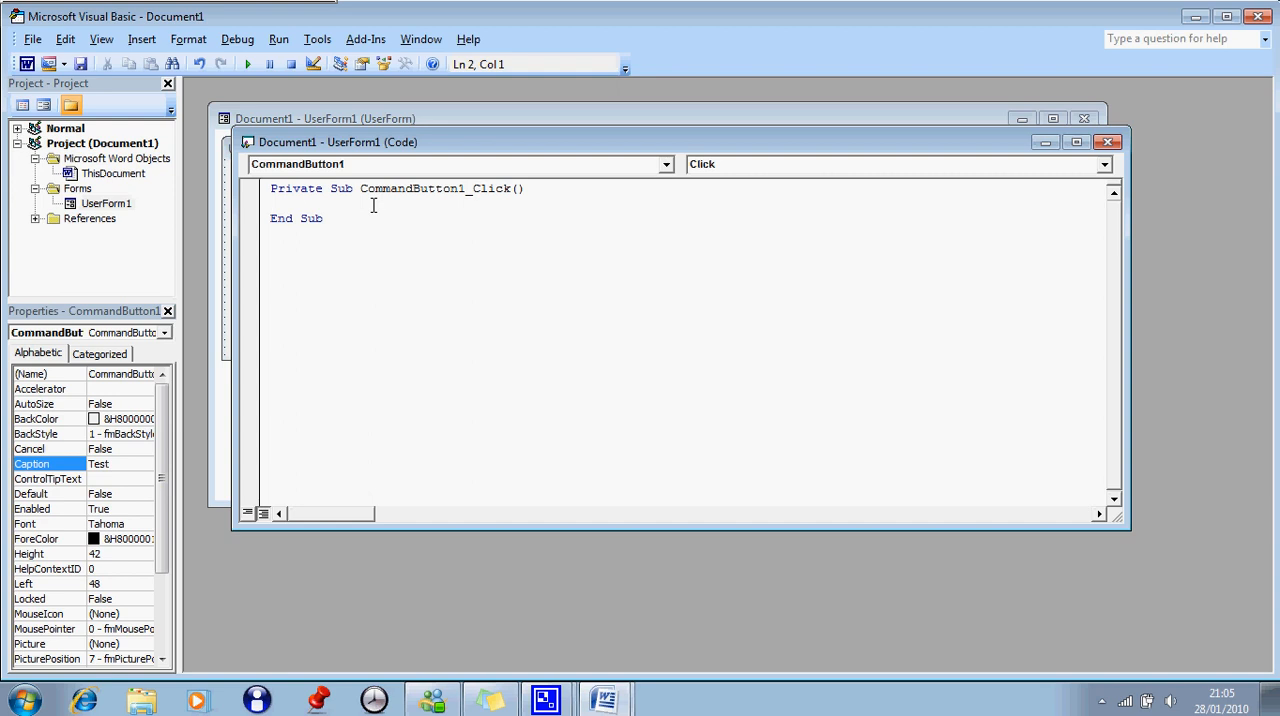
{"action": "type", "text": "Msg"}
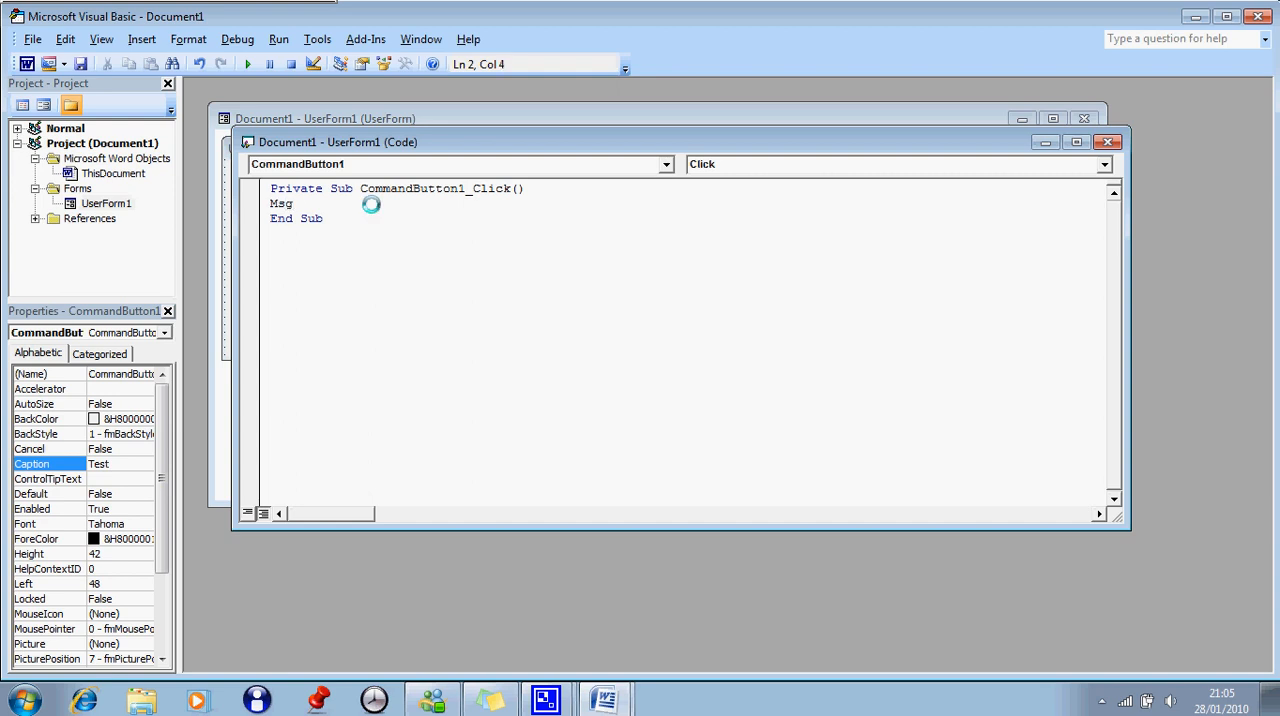
{"action": "type", "text": "box ("}
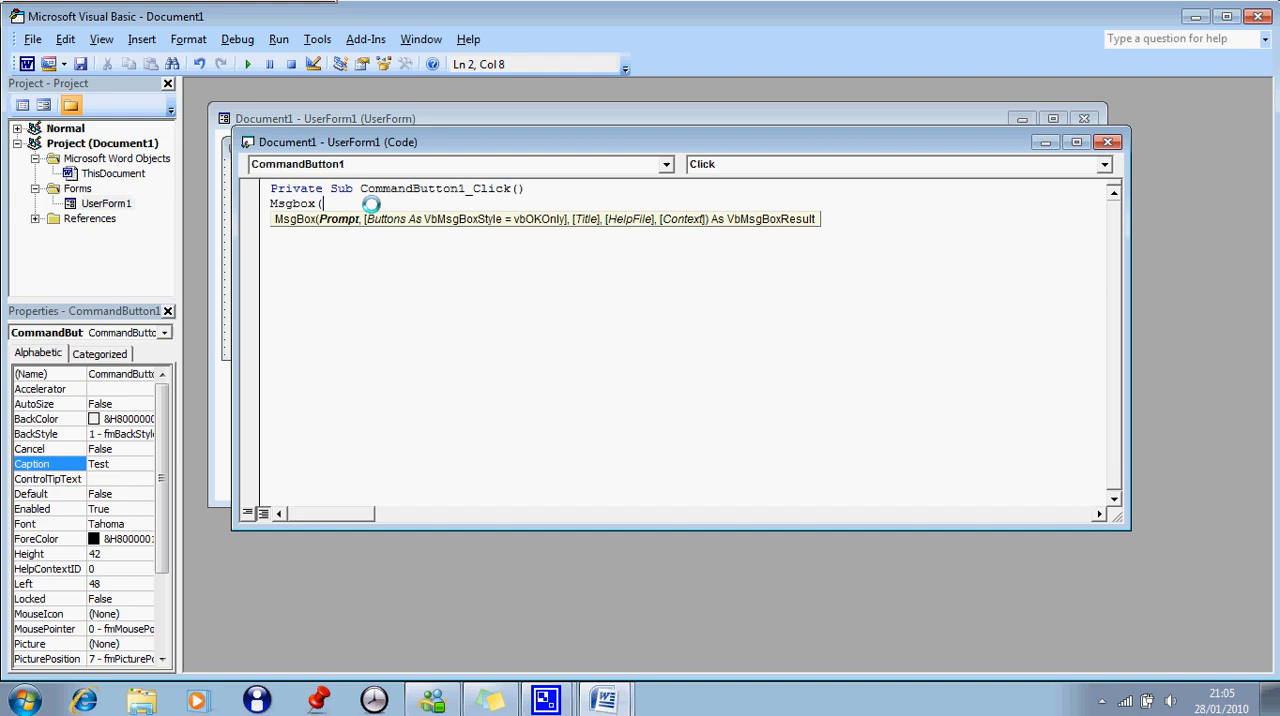
{"action": "type", "text": "\""}
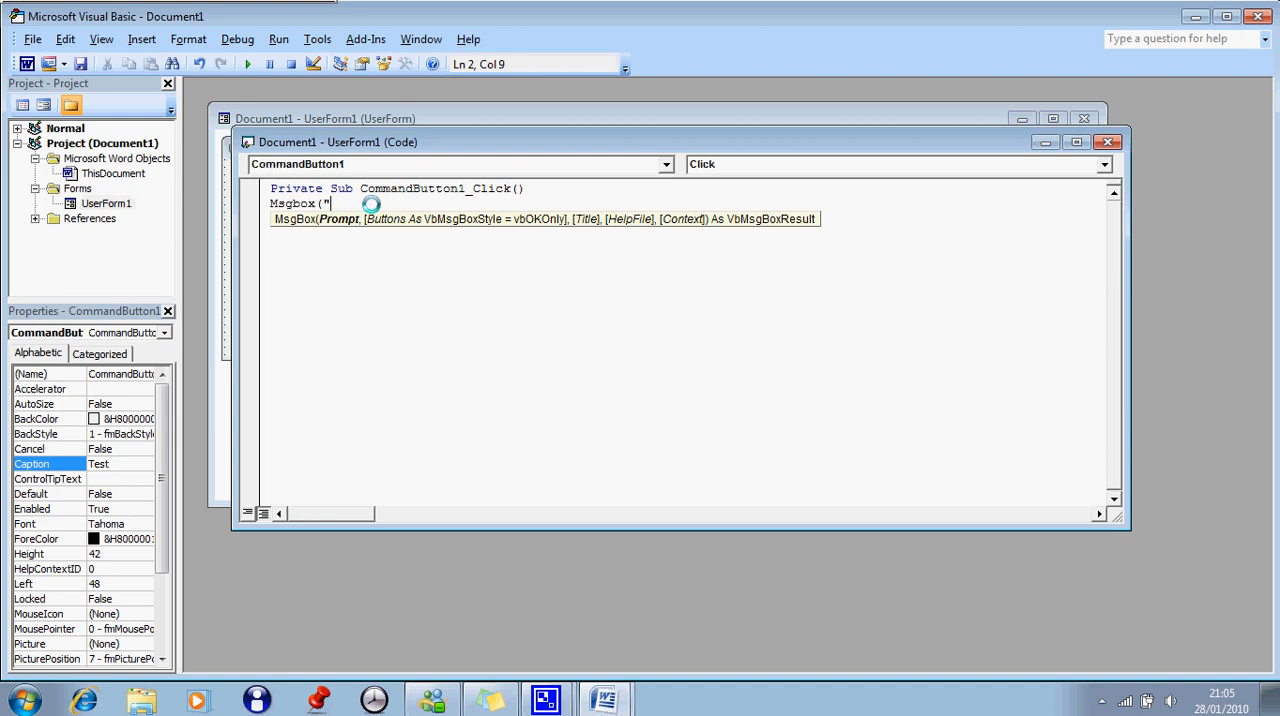
{"action": "type", "text": "hello"}
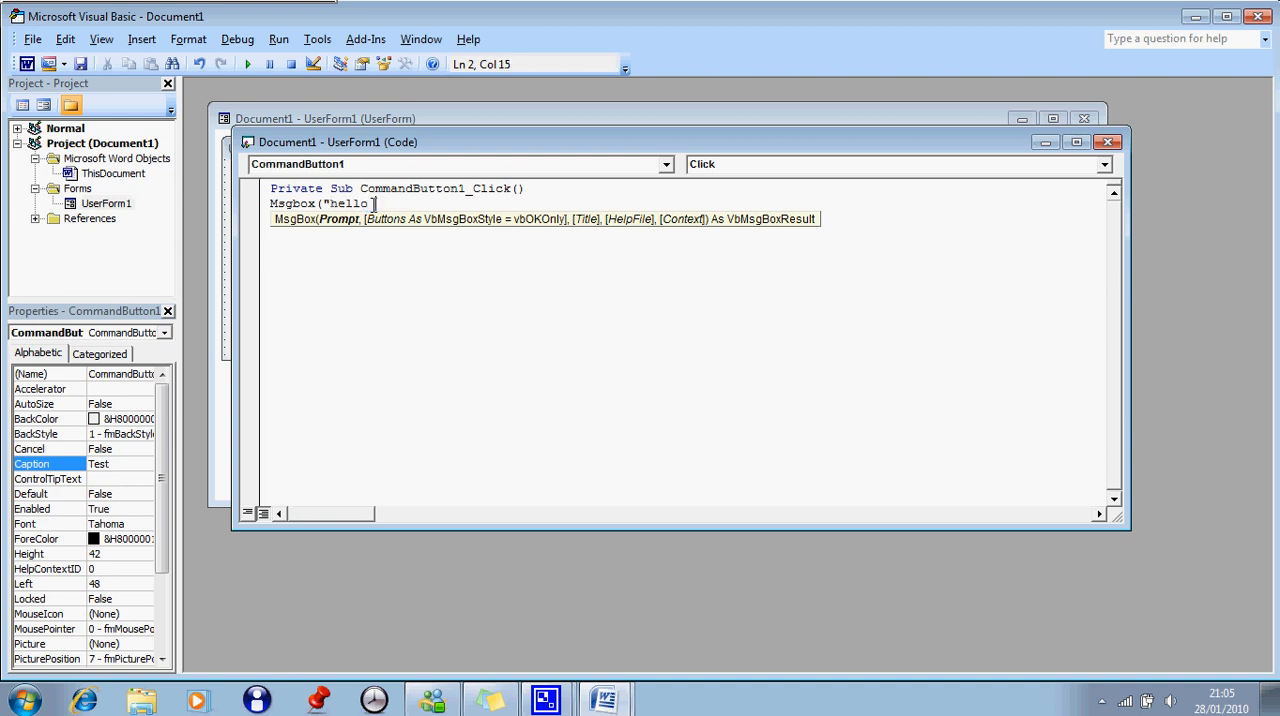
{"action": "type", "text": "World"}
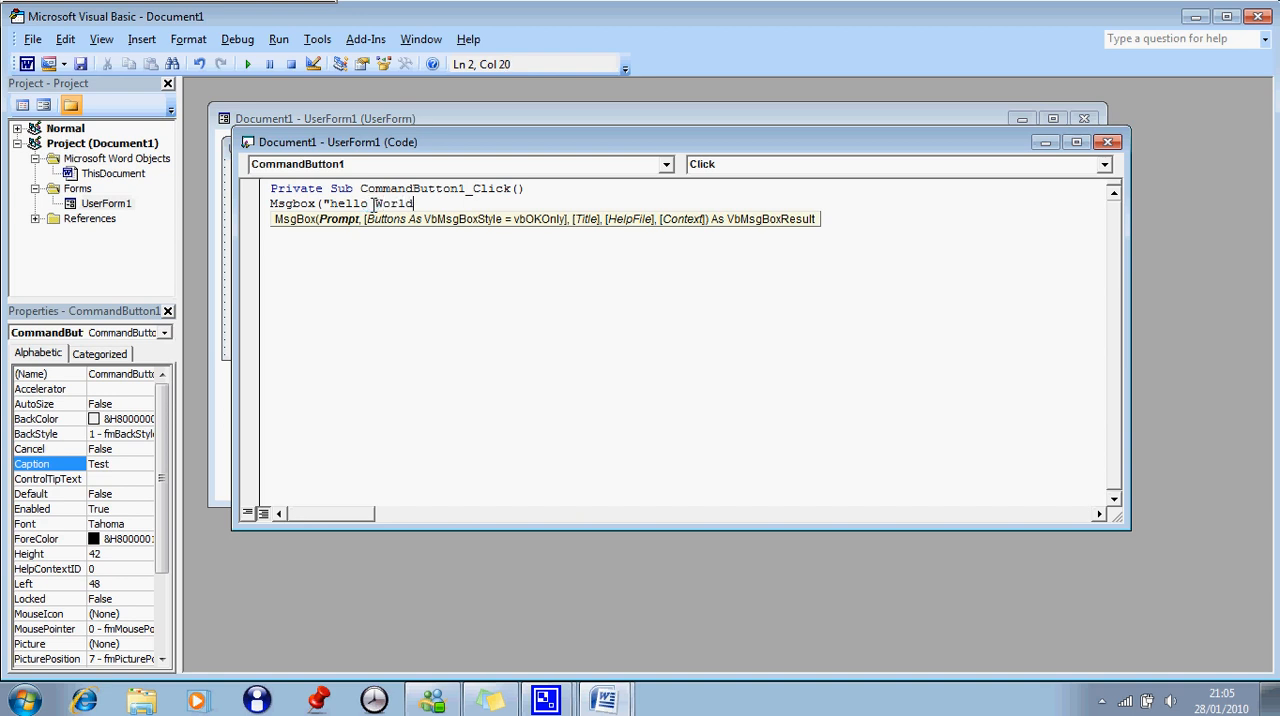
{"action": "type", "text": "\""}
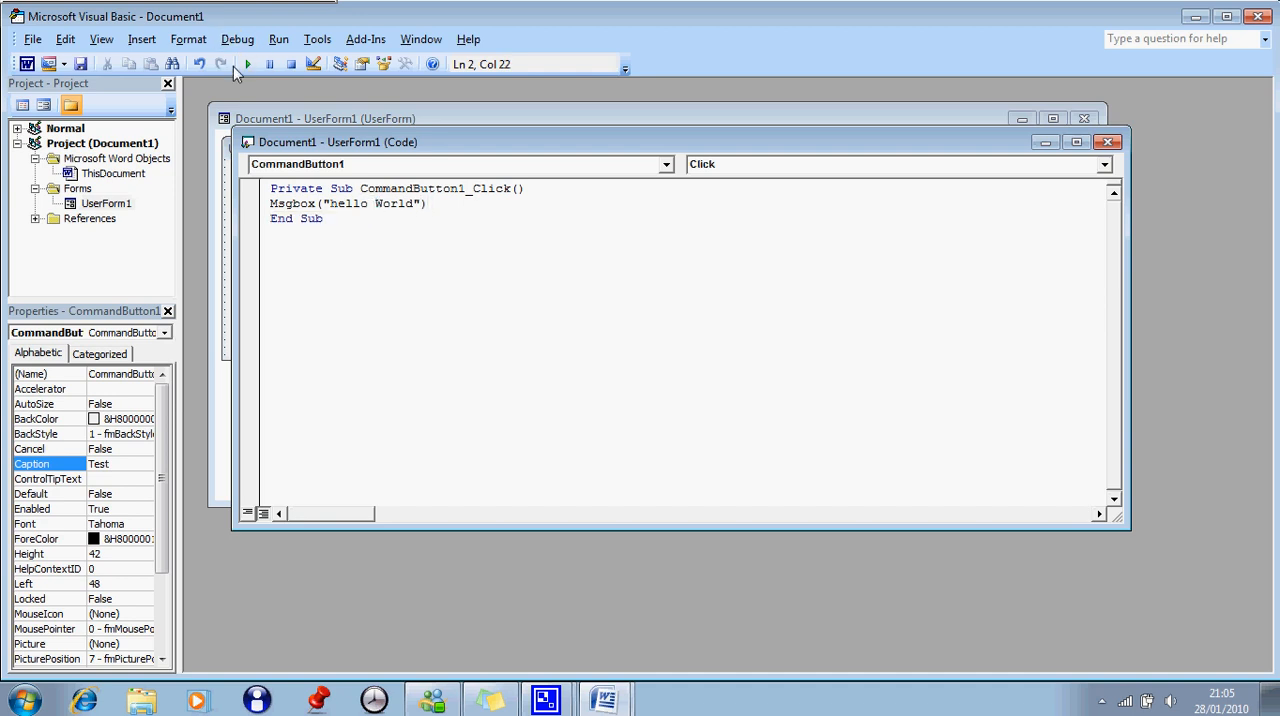
{"action": "mouse_move", "coordinate": [248, 64]}
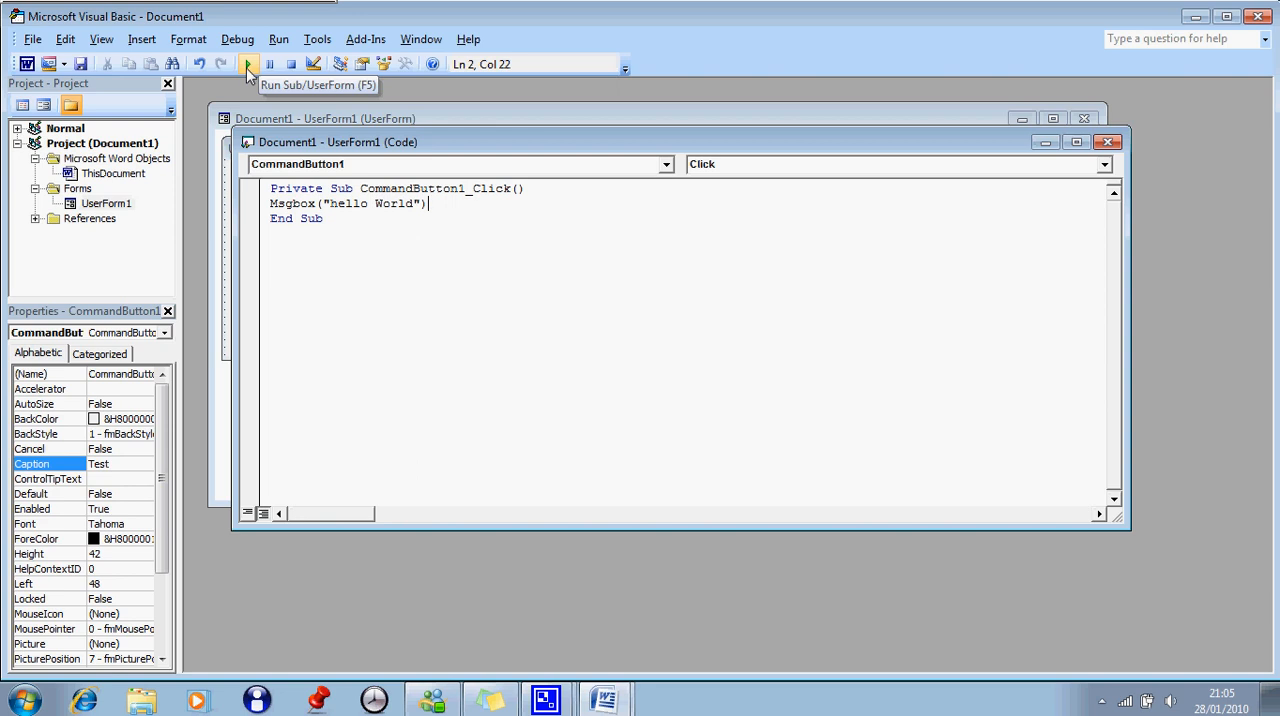
- Run the form, trigger the Test button's 'hello World' message box, and dismiss it with OK
{"action": "left_click", "coordinate": [248, 64]}
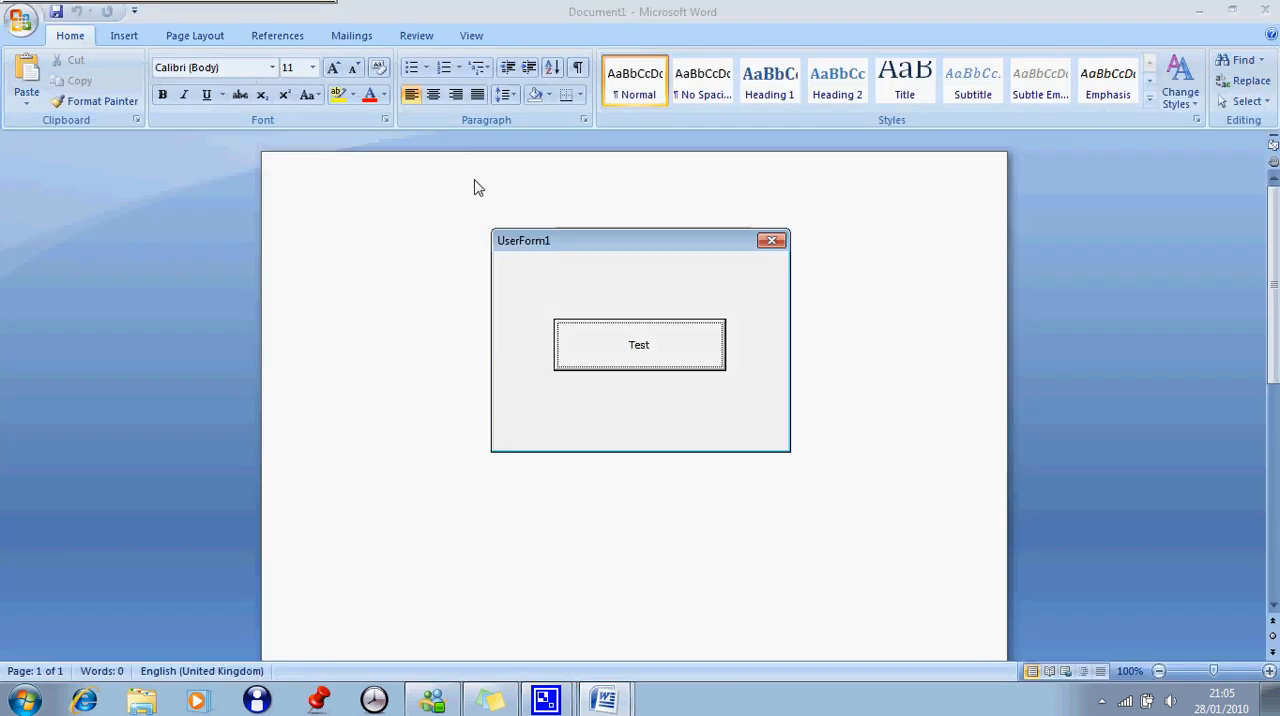
{"action": "mouse_move", "coordinate": [588, 352]}
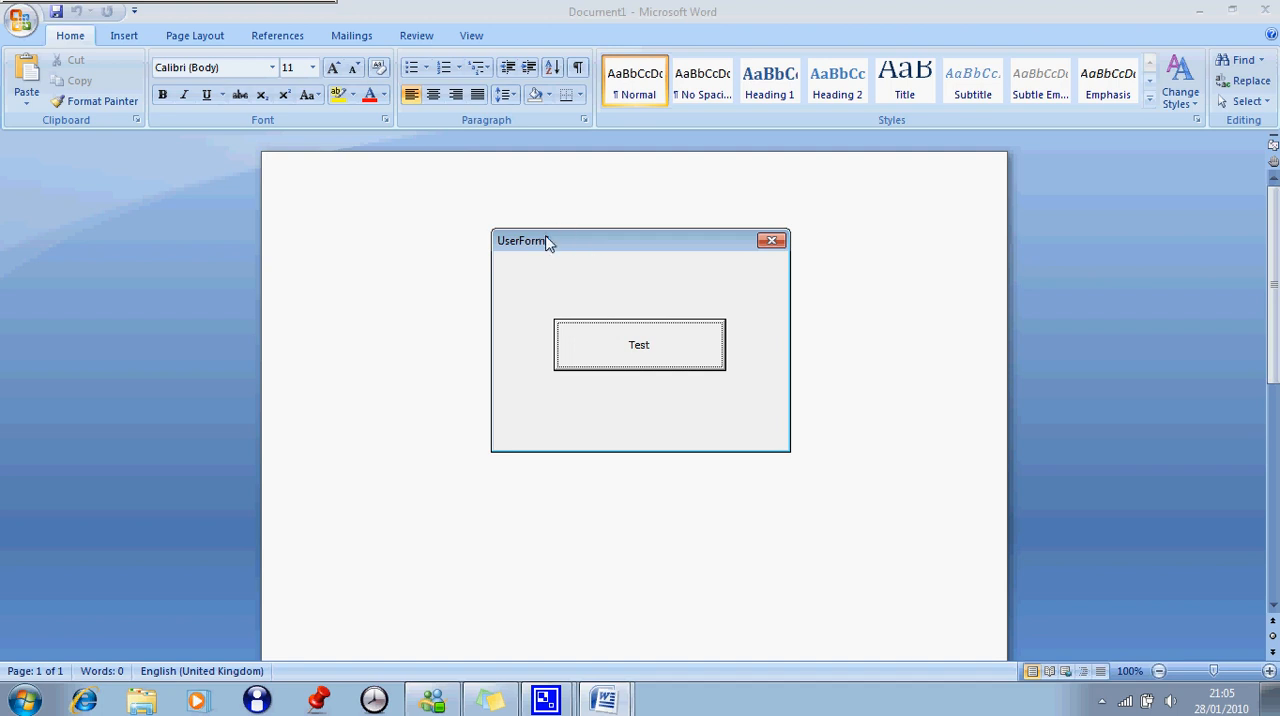
{"action": "mouse_move", "coordinate": [654, 108]}
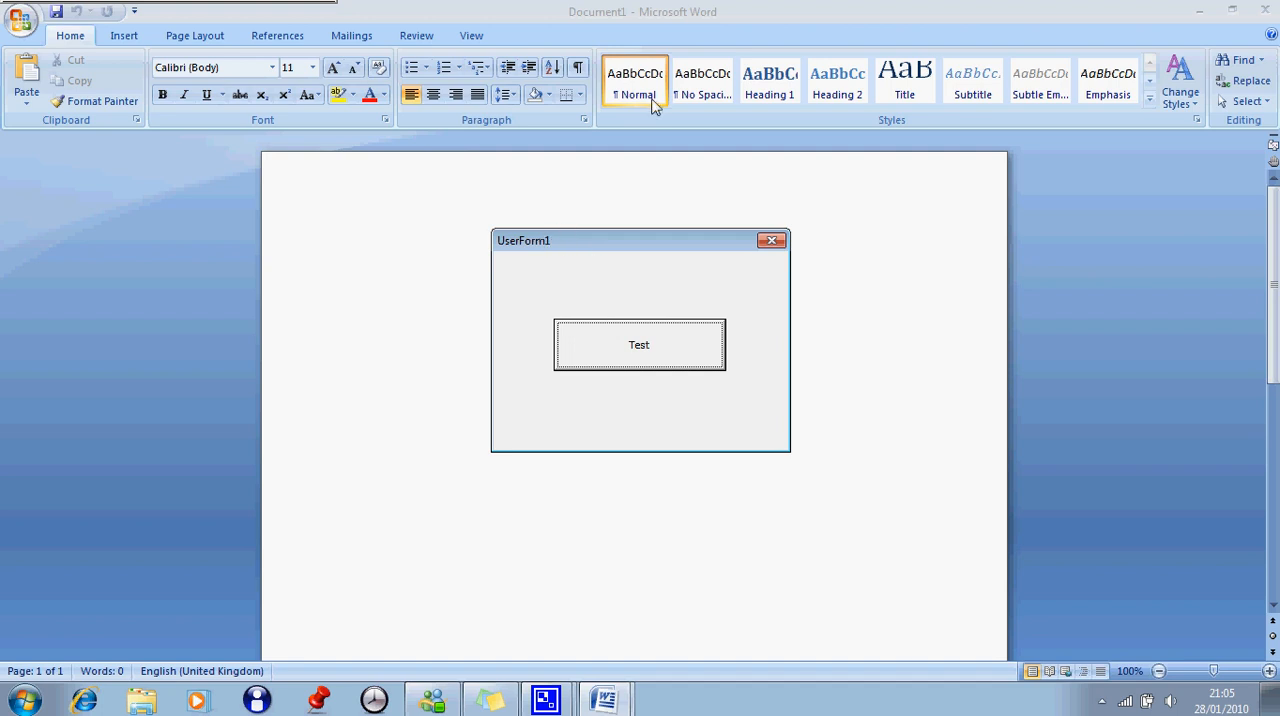
{"action": "mouse_move", "coordinate": [612, 356]}
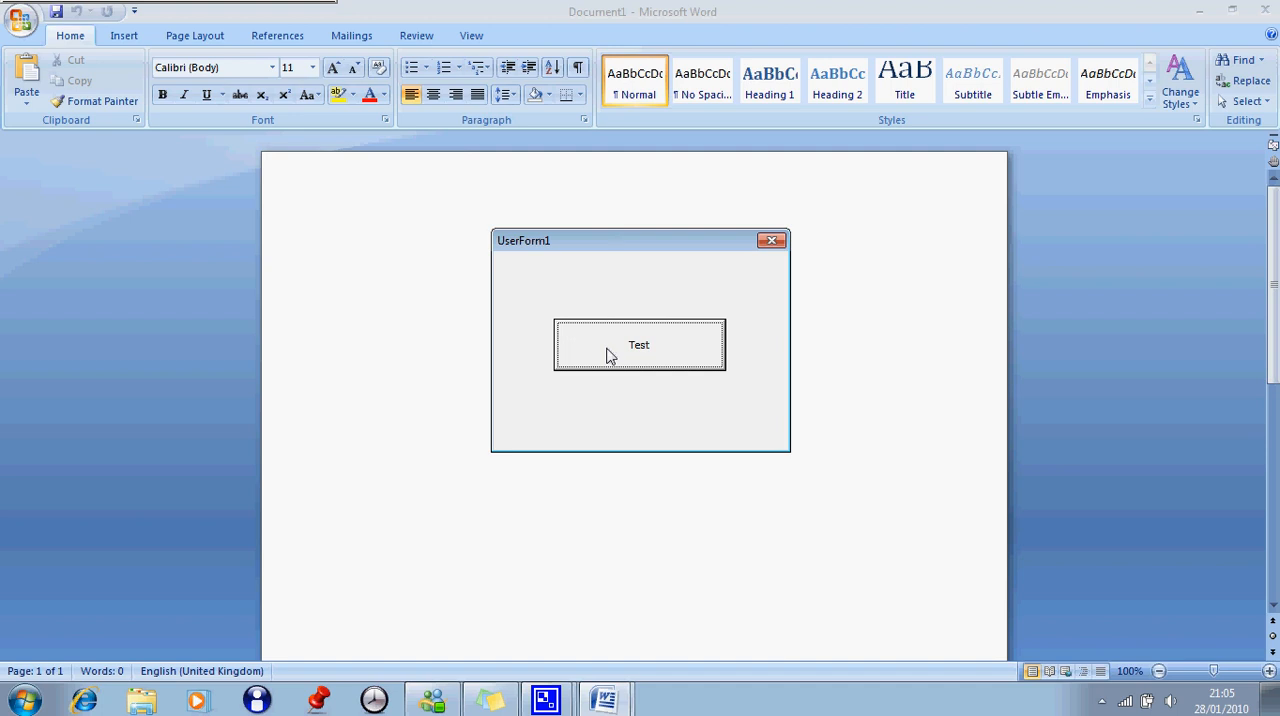
{"action": "left_click", "coordinate": [640, 344]}
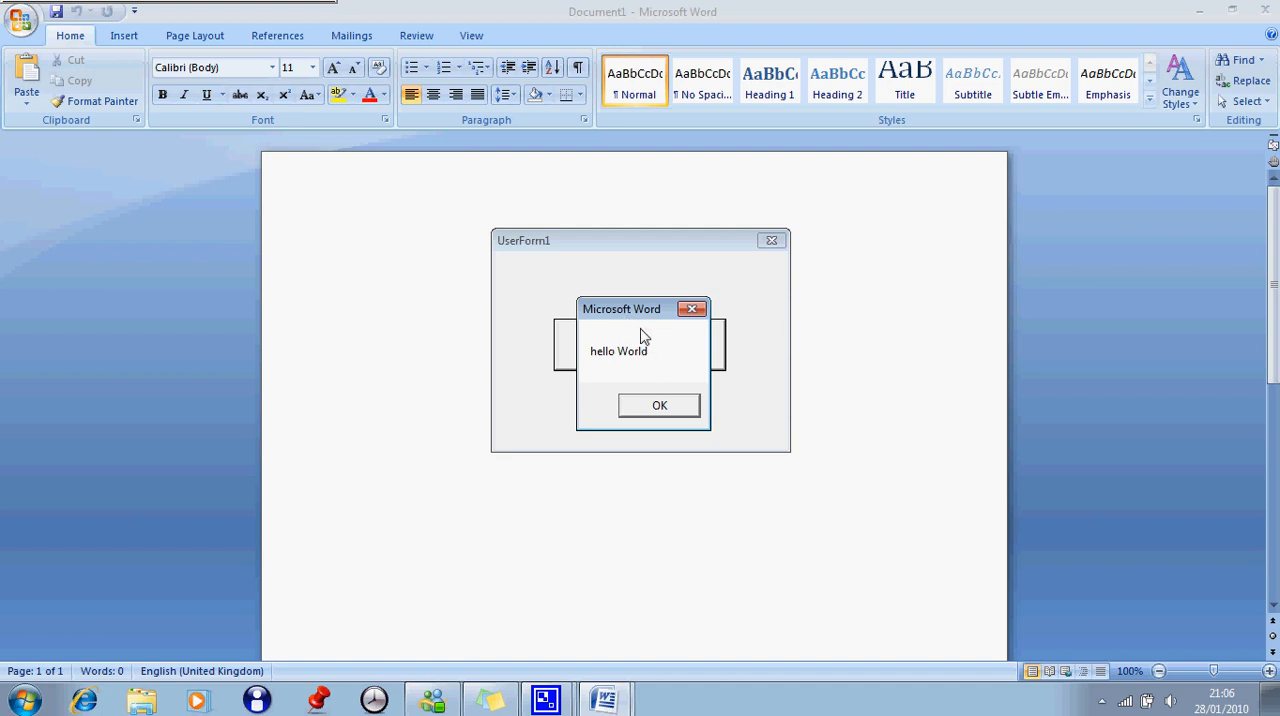
{"action": "mouse_move", "coordinate": [624, 368]}
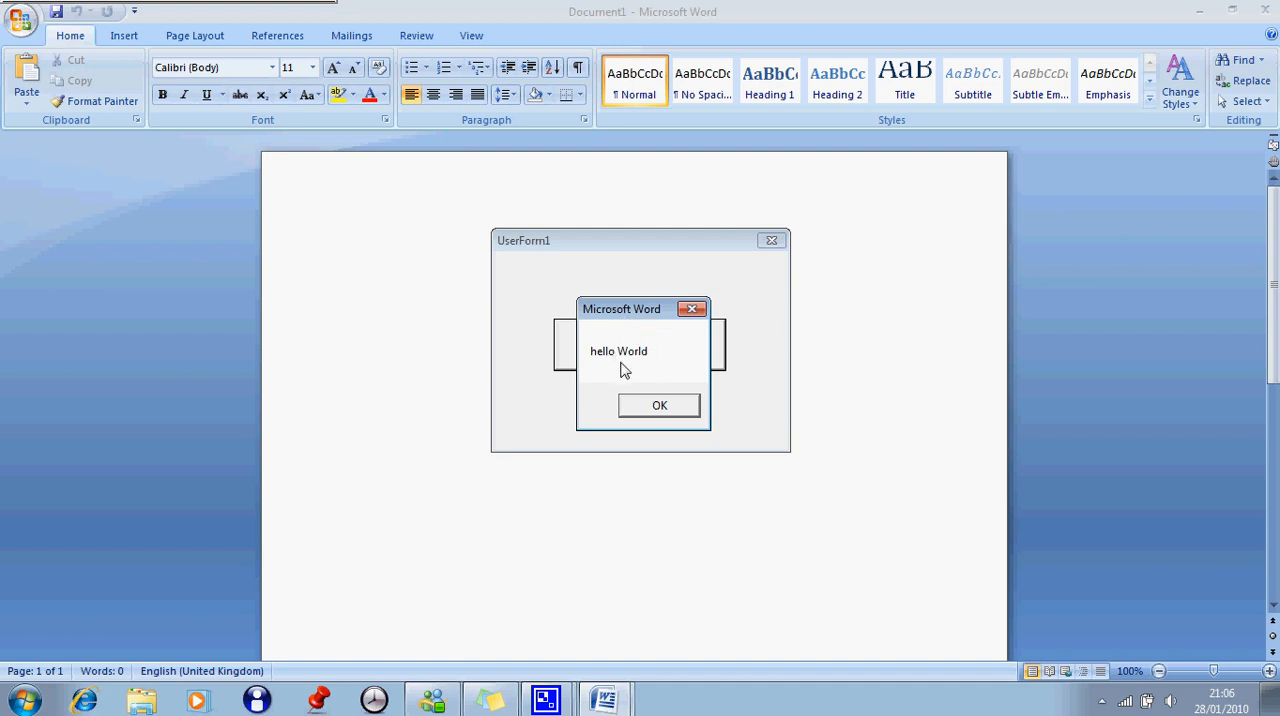
{"action": "left_click", "coordinate": [660, 404]}
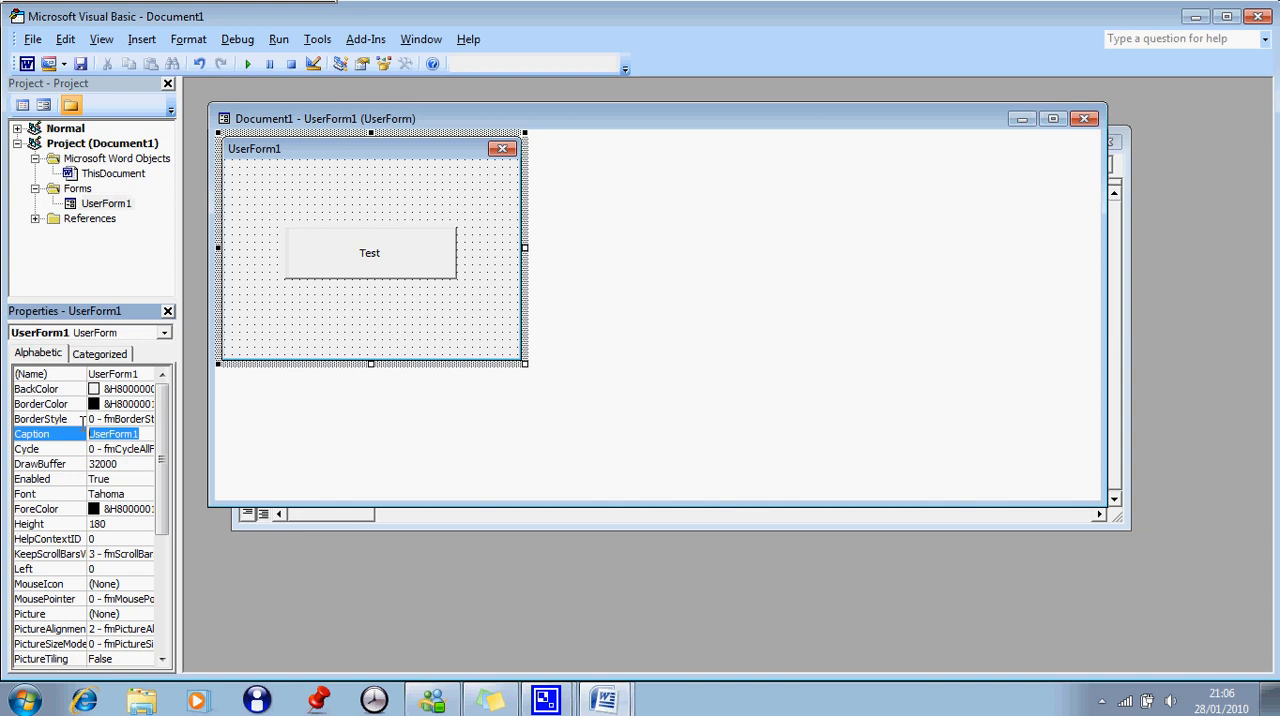
- Caption the UserForm 'Test 1' and bring up the Toolbox of form controls
{"action": "type", "text": "Test 1"}
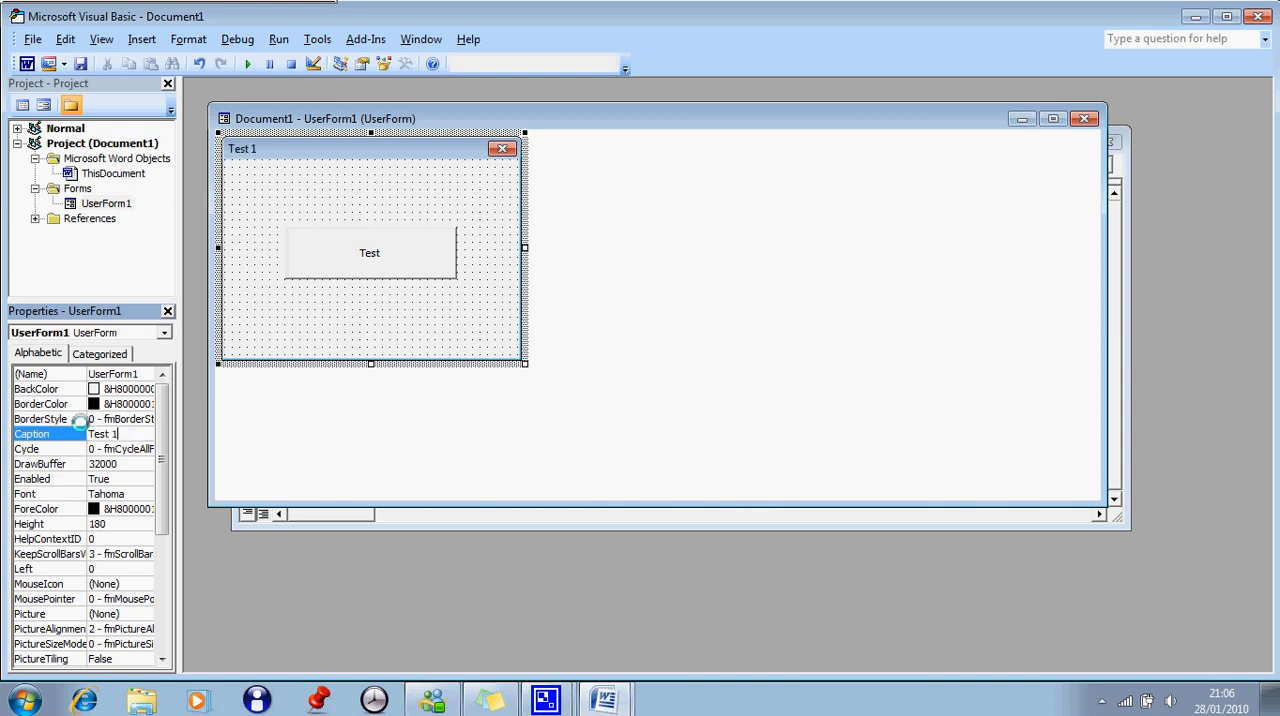
{"action": "mouse_move", "coordinate": [228, 160]}
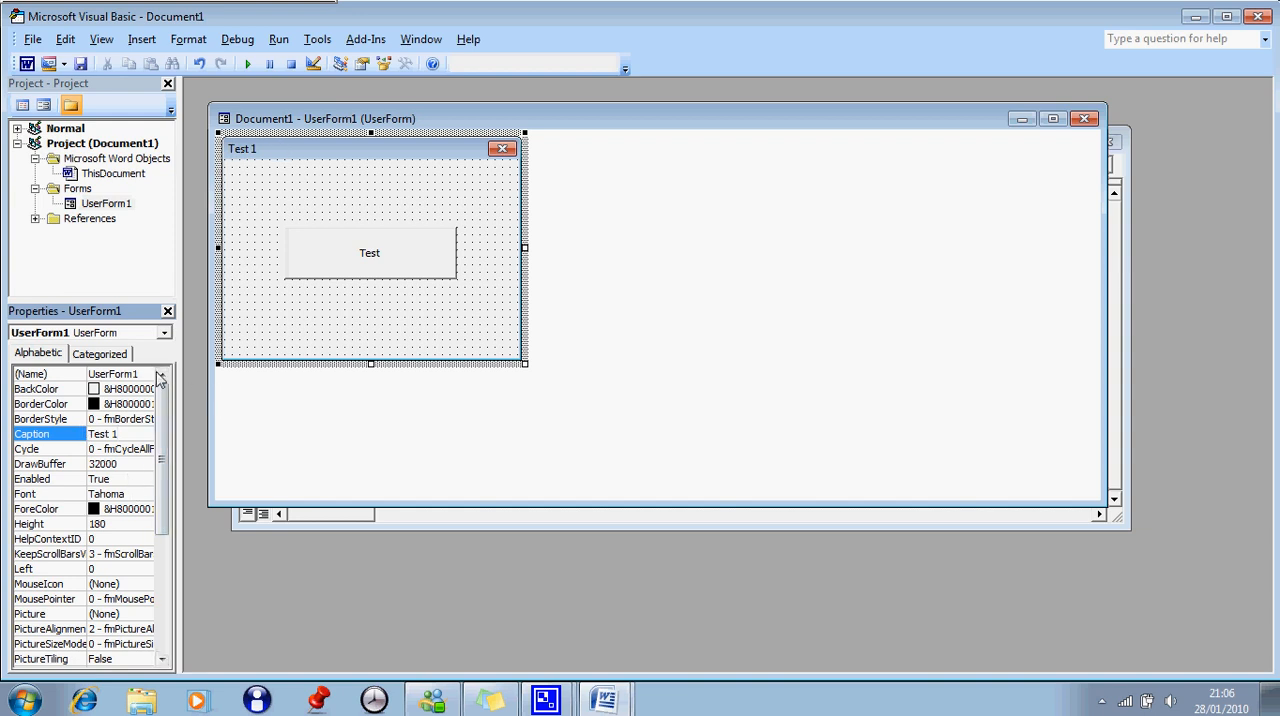
{"action": "mouse_move", "coordinate": [220, 396]}
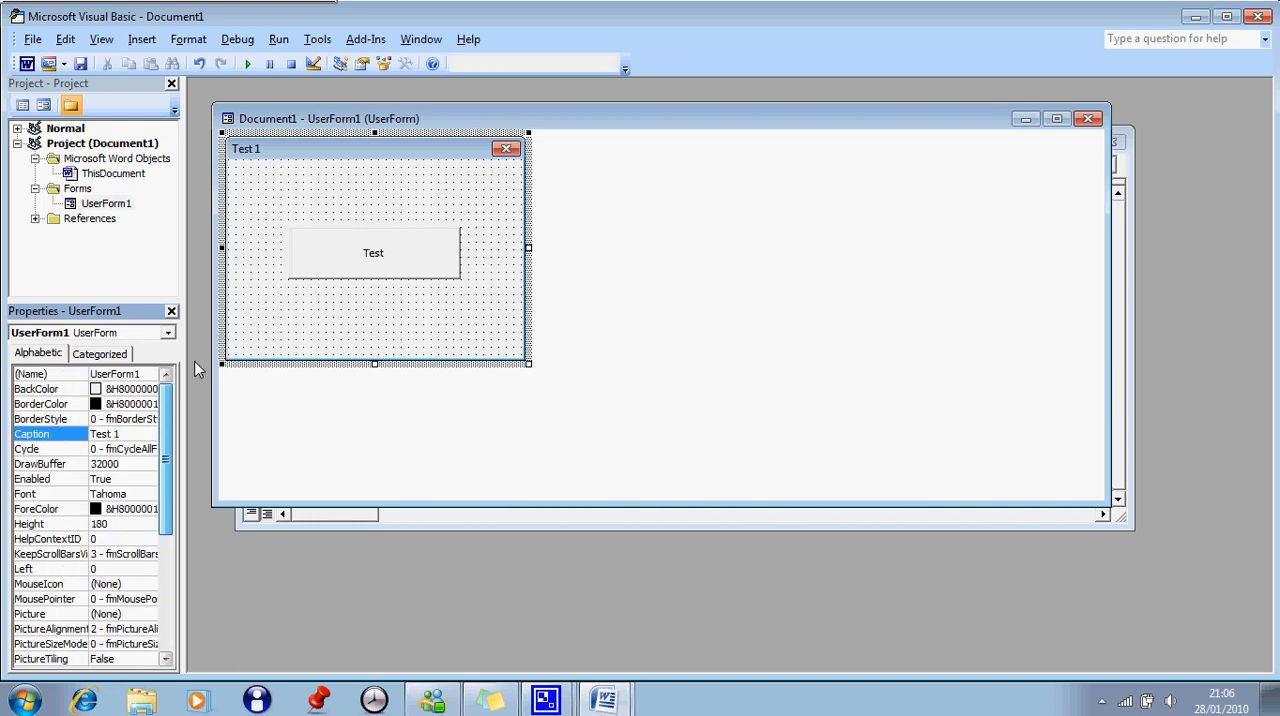
{"action": "left_click", "coordinate": [404, 64]}
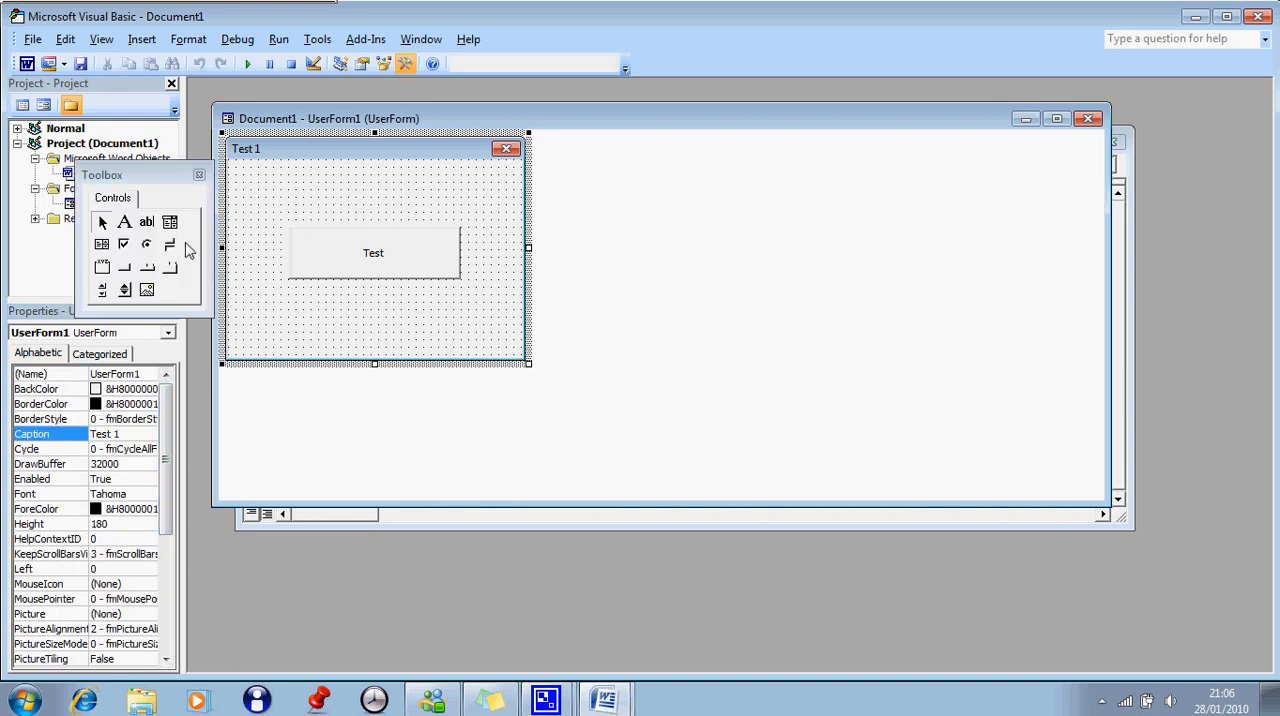
{"action": "mouse_move", "coordinate": [610, 332]}
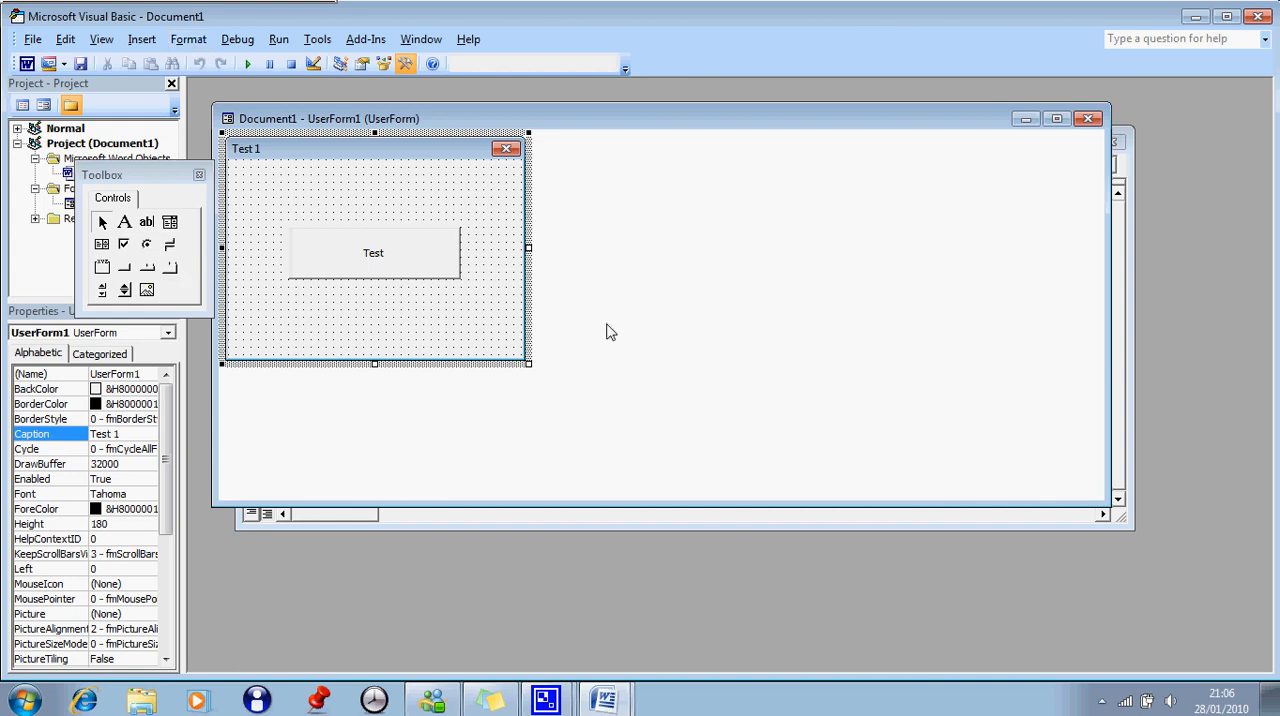